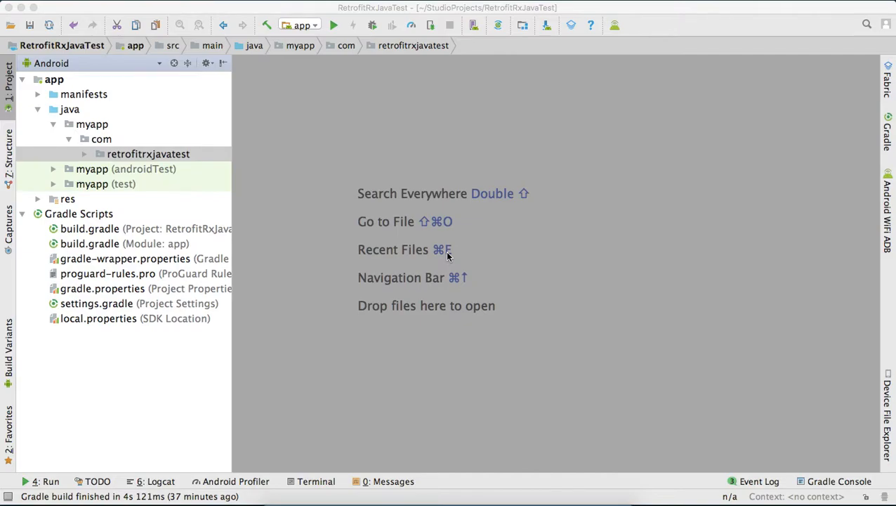
{"action": "mouse_move", "coordinate": [488, 485]}
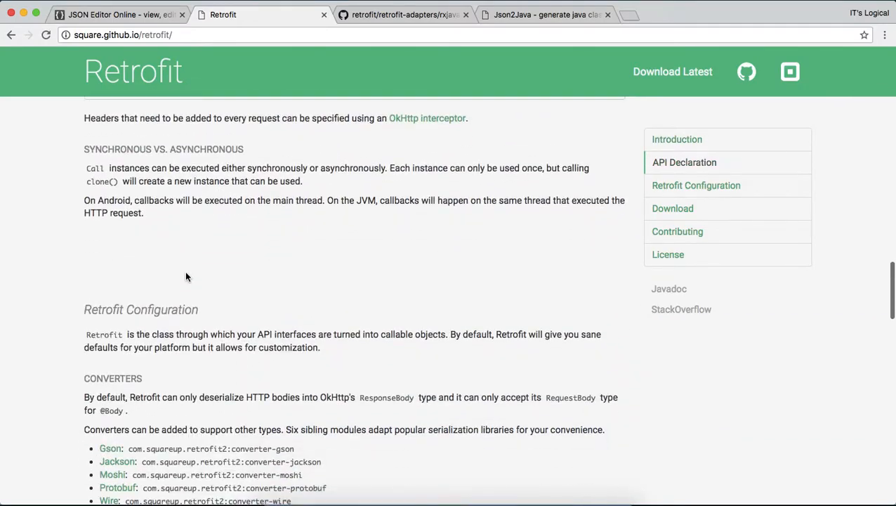
Step: Switch from the Retrofit docs to the retrofit-adapters GitHub README and scroll to its Gradle compile line
{"action": "scroll", "scroll_direction": "up", "scroll_amount": 3}
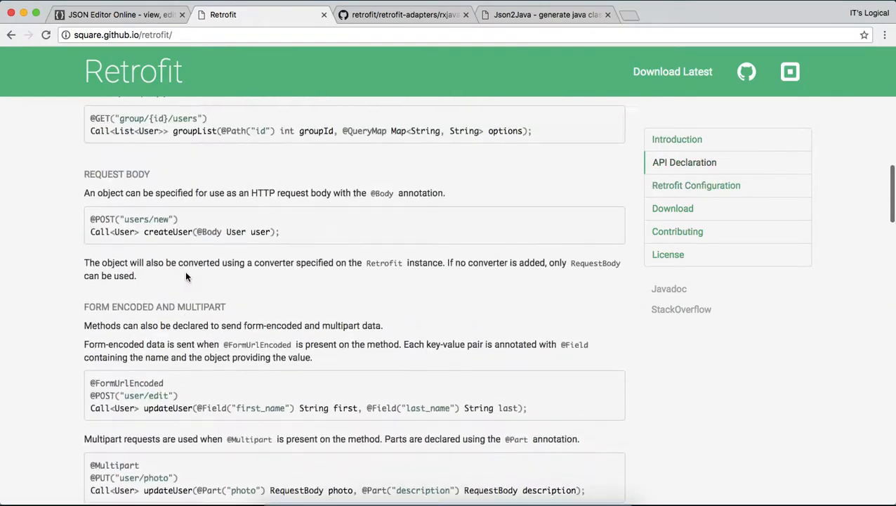
{"action": "left_click", "coordinate": [405, 14]}
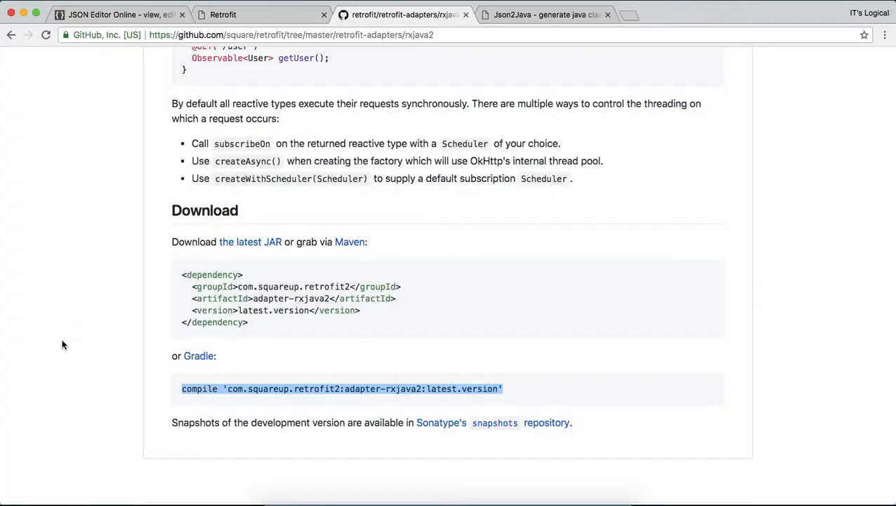
{"action": "scroll", "scroll_direction": "up", "scroll_amount": 3}
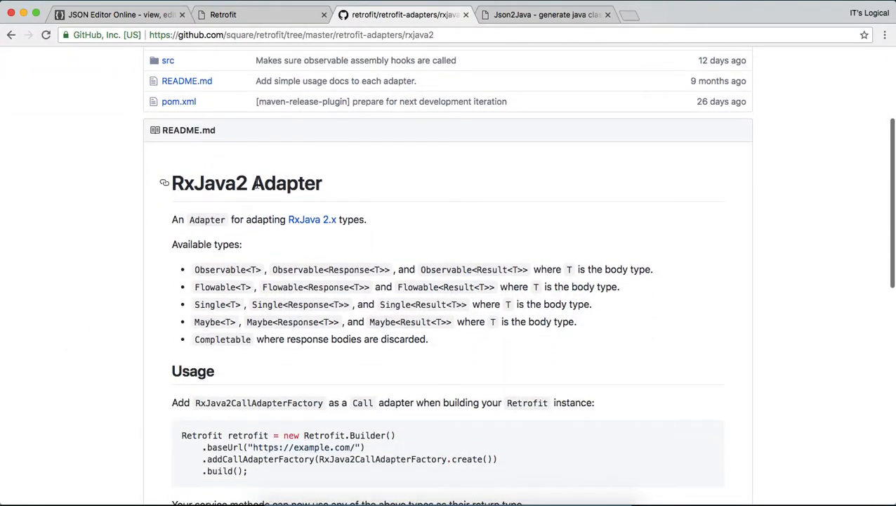
{"action": "scroll", "scroll_direction": "down", "scroll_amount": 3}
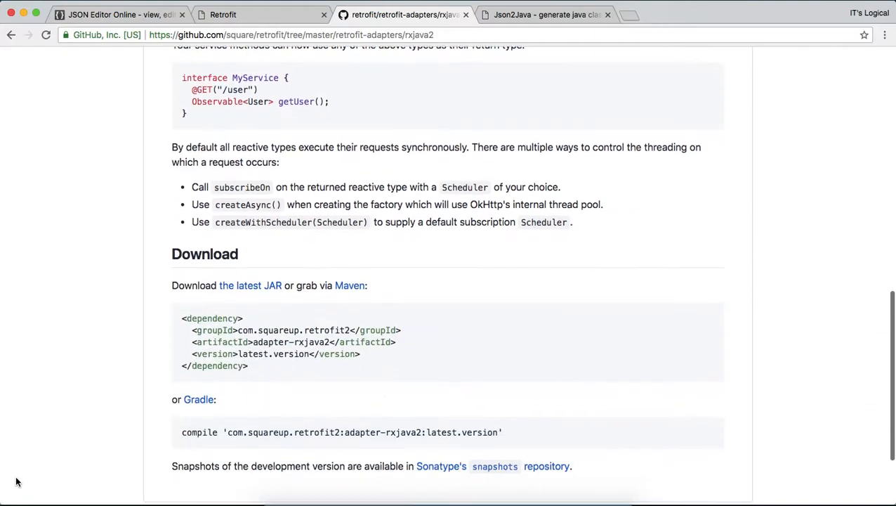
{"action": "scroll", "scroll_direction": "down", "scroll_amount": 3}
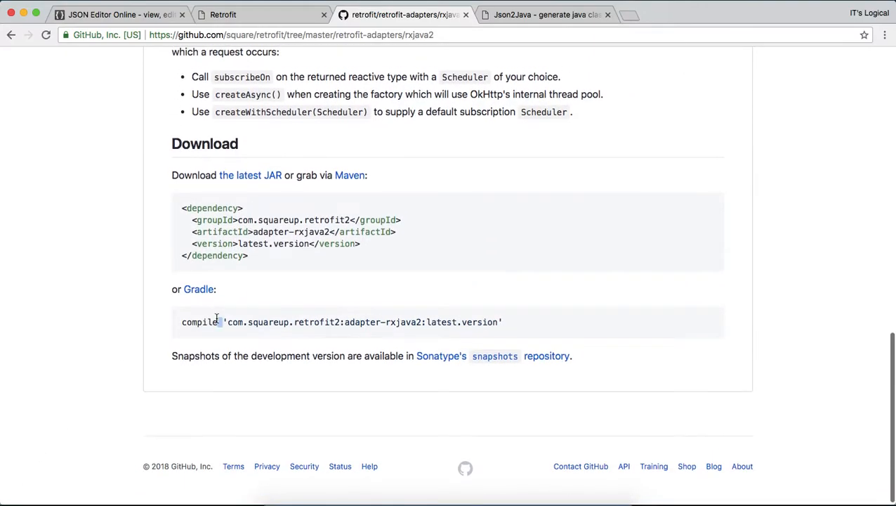
{"action": "mouse_move", "coordinate": [442, 152]}
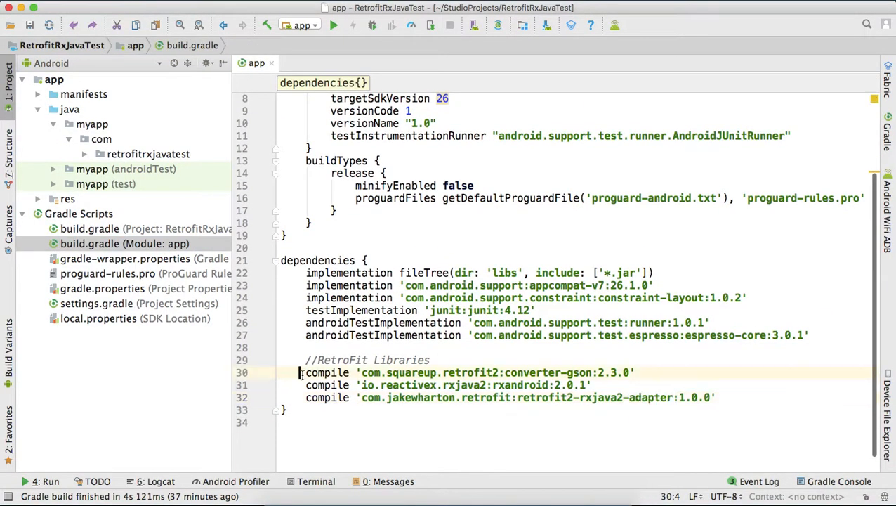
Step: Highlight the Gson converter, RxAndroid and RxJava2 adapter compile lines in the app build.gradle
{"action": "left_click_drag", "start_coordinate": [305, 372], "coordinate": [715, 396]}
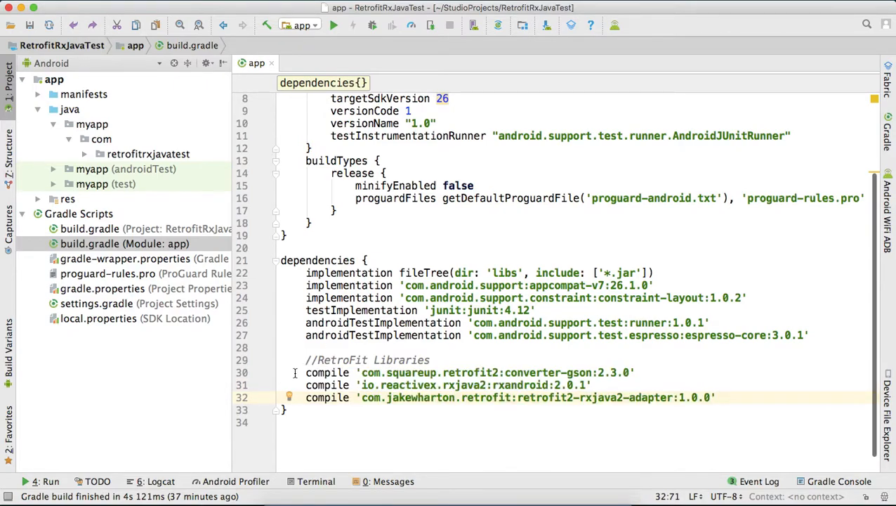
{"action": "left_click_drag", "start_coordinate": [305, 373], "coordinate": [641, 396]}
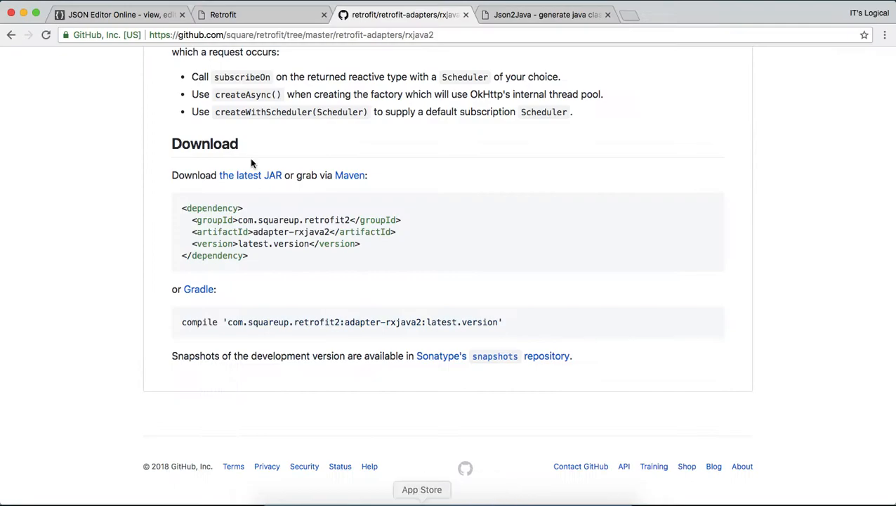
Step: Expand the pdfs array's first entry in the tree pane and point out its id and name fields
{"action": "left_click", "coordinate": [120, 14]}
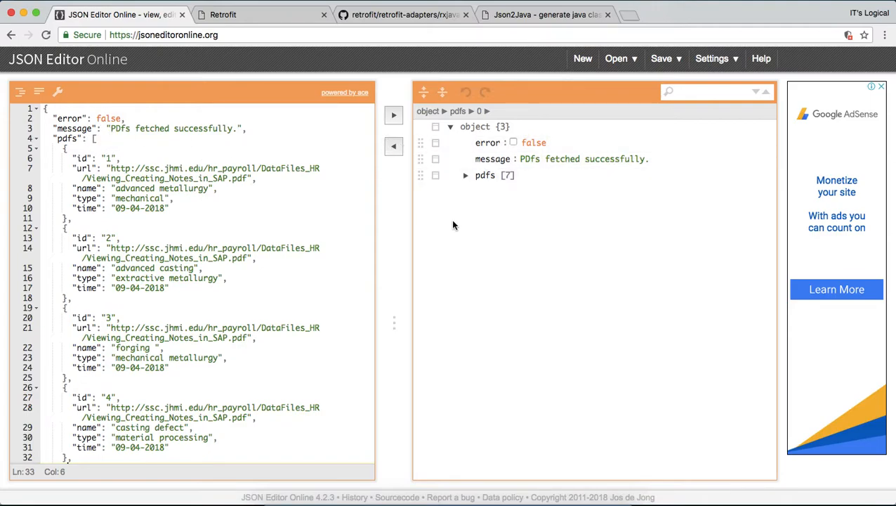
{"action": "left_click", "coordinate": [467, 174]}
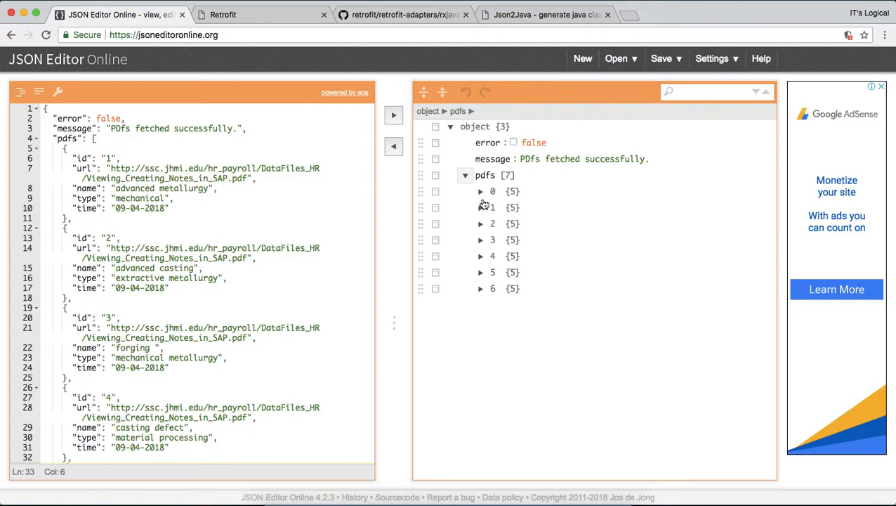
{"action": "left_click", "coordinate": [481, 191]}
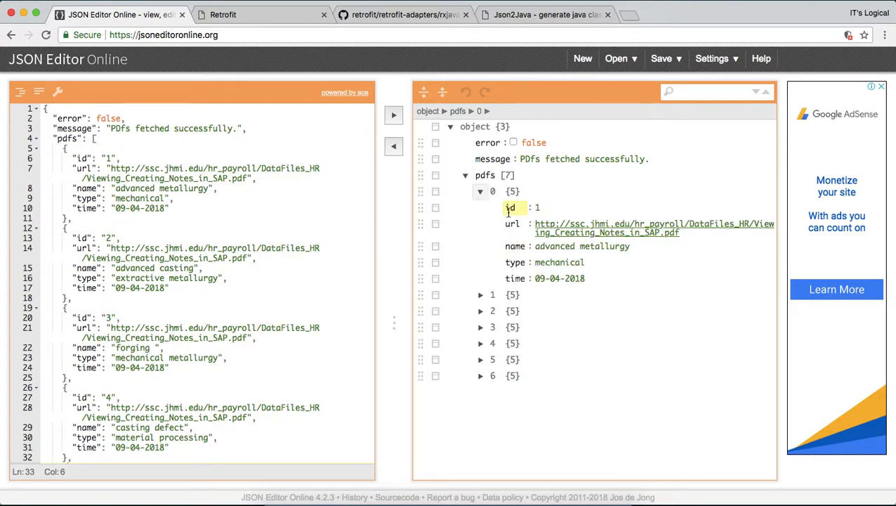
{"action": "left_click", "coordinate": [511, 208]}
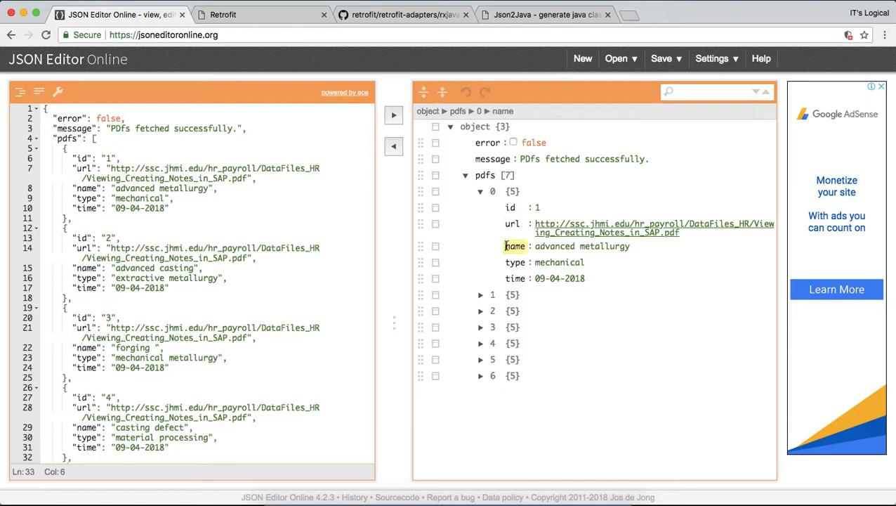
{"action": "left_click", "coordinate": [514, 278]}
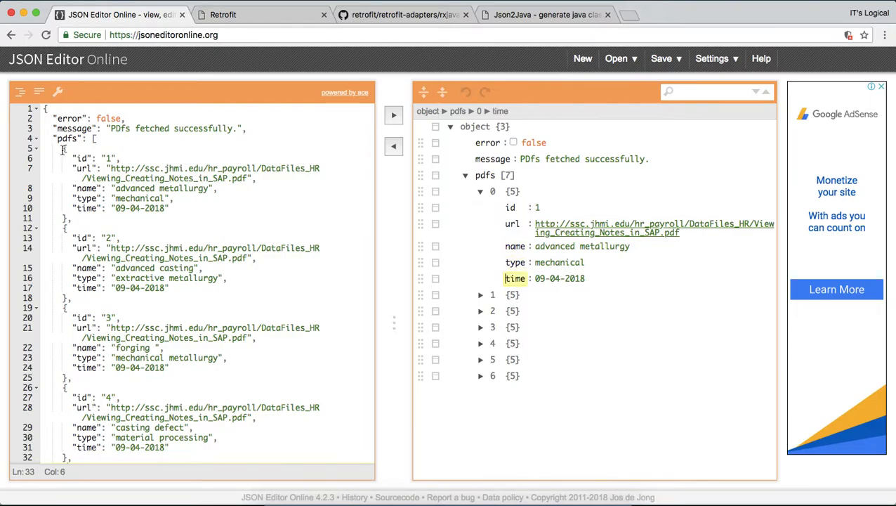
Step: Select and copy the whole raw JSON response, then move to the Json2java page
{"action": "left_click", "coordinate": [68, 157]}
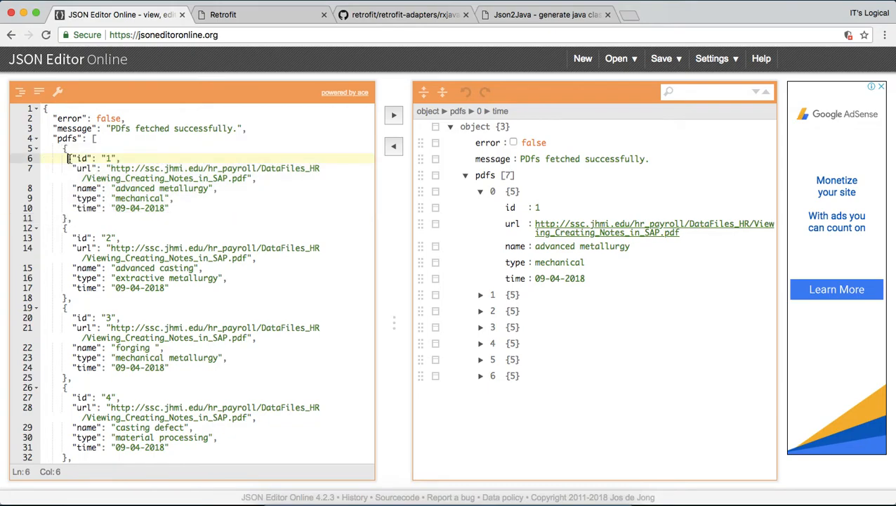
{"action": "left_click_drag", "start_coordinate": [68, 157], "coordinate": [168, 447]}
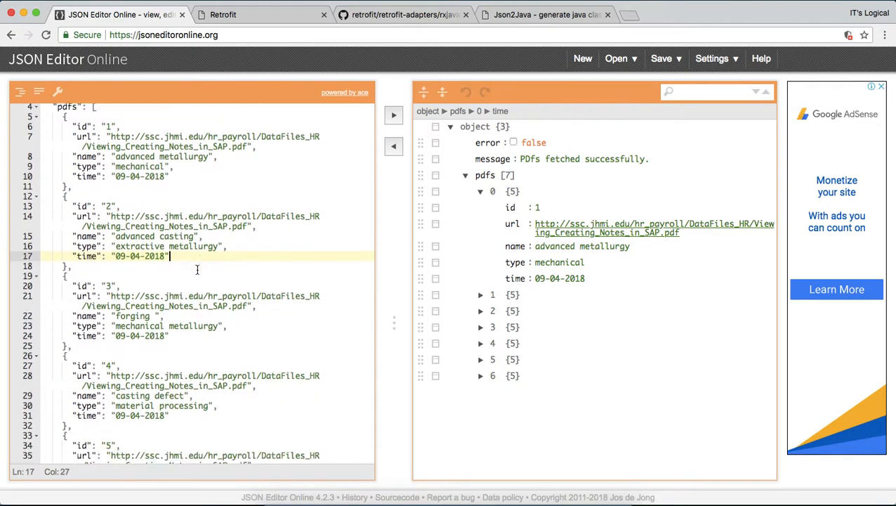
{"action": "scroll", "scroll_direction": "down", "scroll_amount": 3}
{"action": "type", "text": "a"}
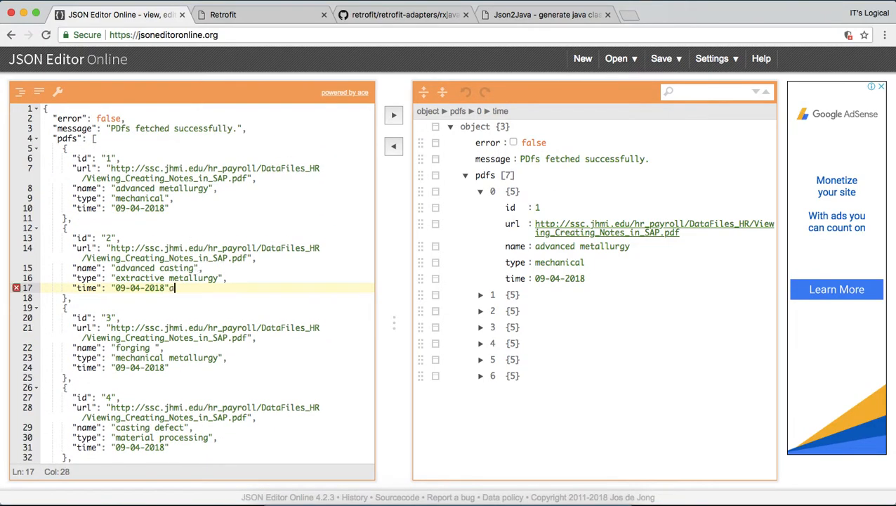
{"action": "key", "text": "ctrl+a"}
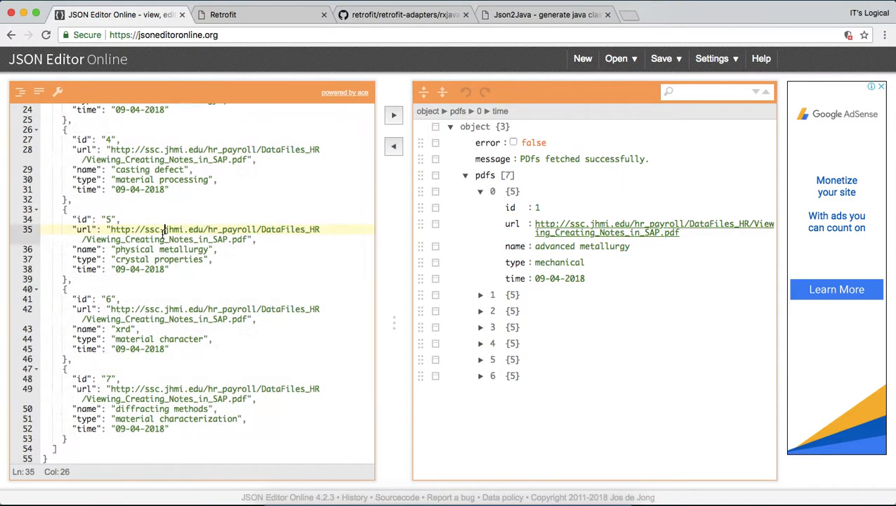
{"action": "left_click", "coordinate": [548, 14]}
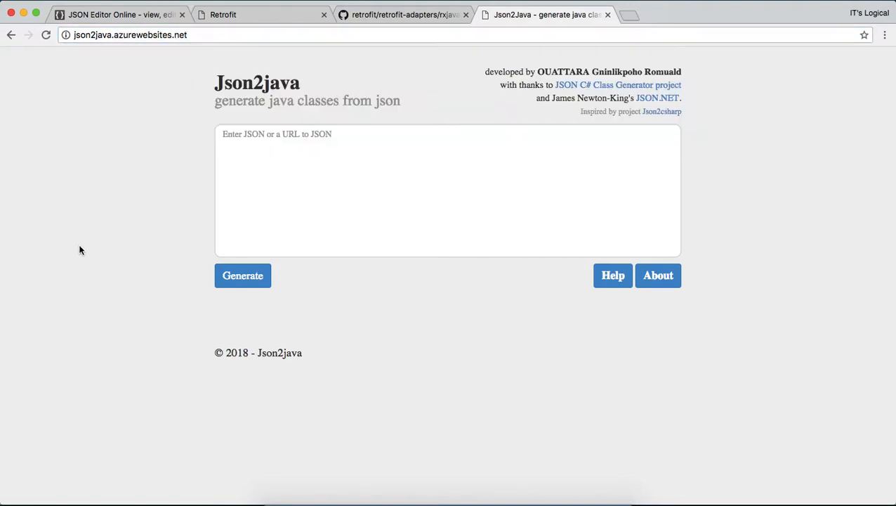
Step: Paste the PDF list JSON into Json2java, hit a Parsing JSON Failed error, and return to the editor
{"action": "left_click", "coordinate": [447, 189]}
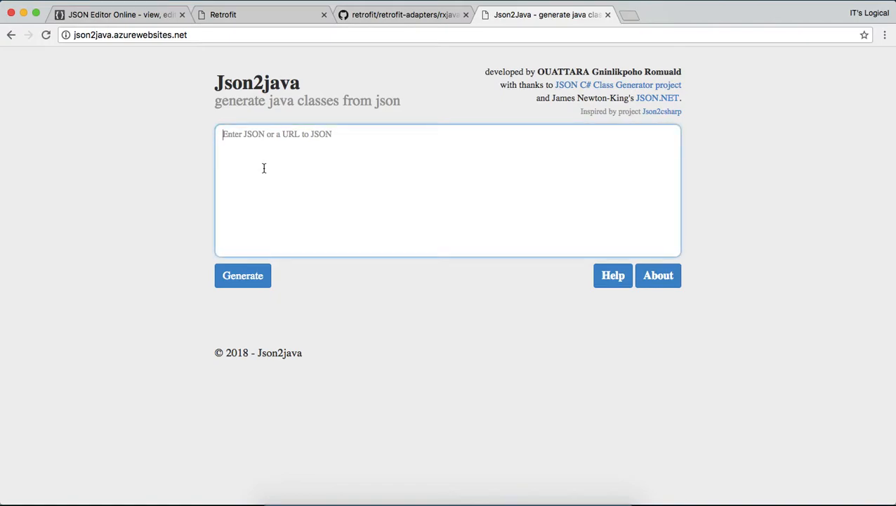
{"action": "left_click", "coordinate": [446, 190]}
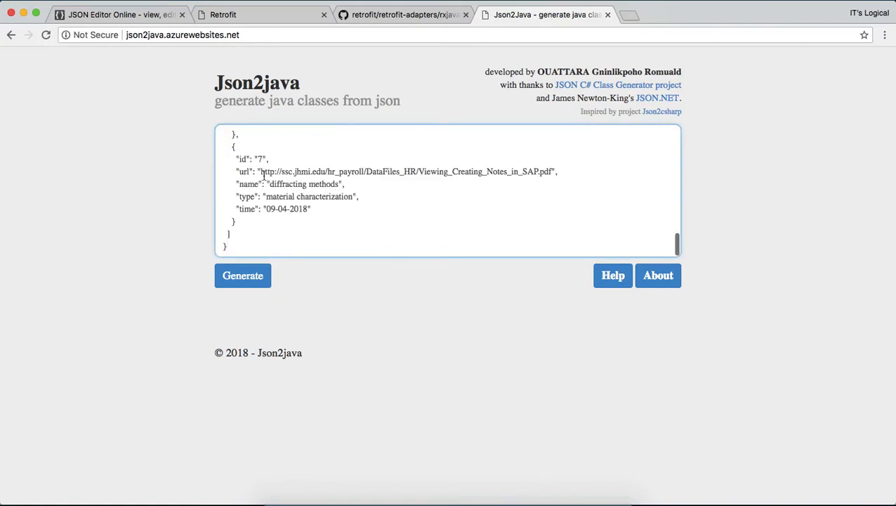
{"action": "left_click", "coordinate": [242, 276]}
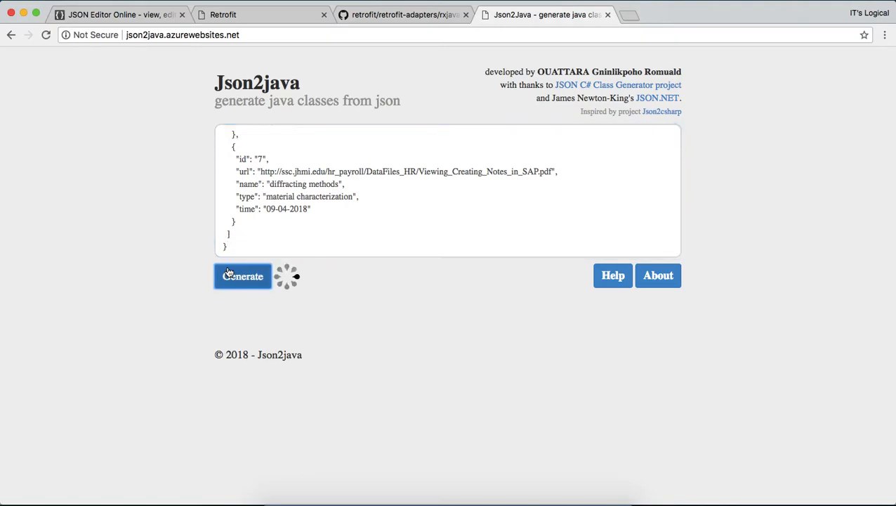
{"action": "left_click", "coordinate": [241, 275]}
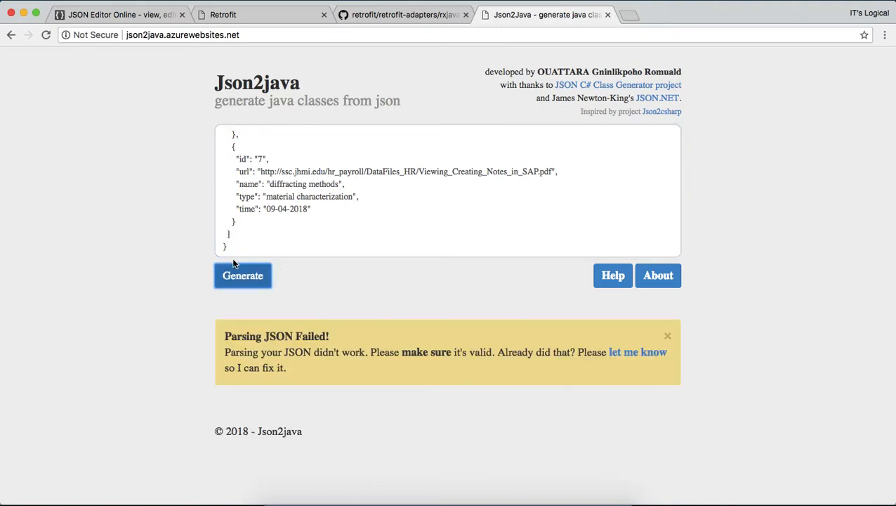
{"action": "left_click", "coordinate": [120, 14]}
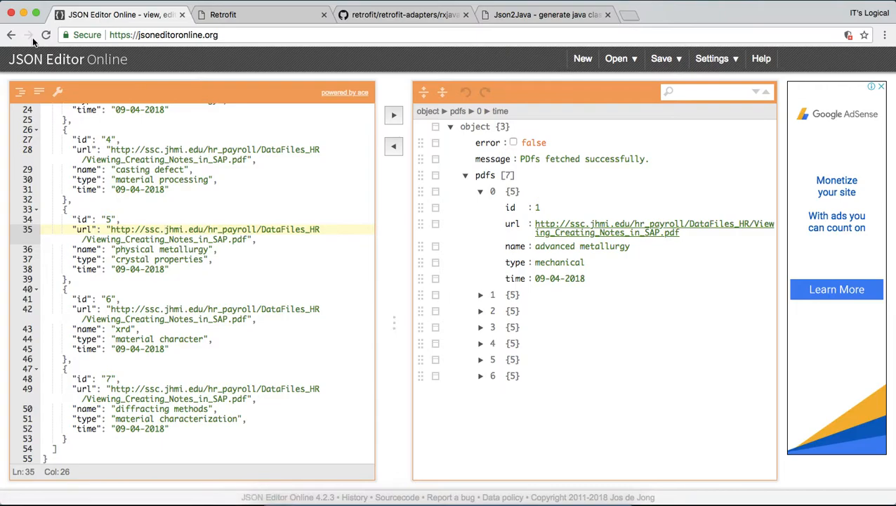
Step: Clear the parse error in JSON Editor Online, select the whole response again and go back to Json2java
{"action": "left_click", "coordinate": [71, 278]}
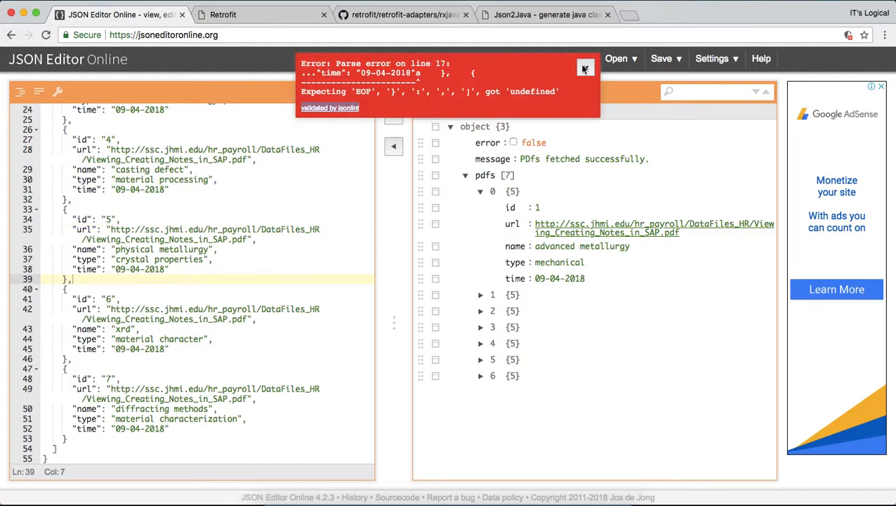
{"action": "left_click", "coordinate": [586, 68]}
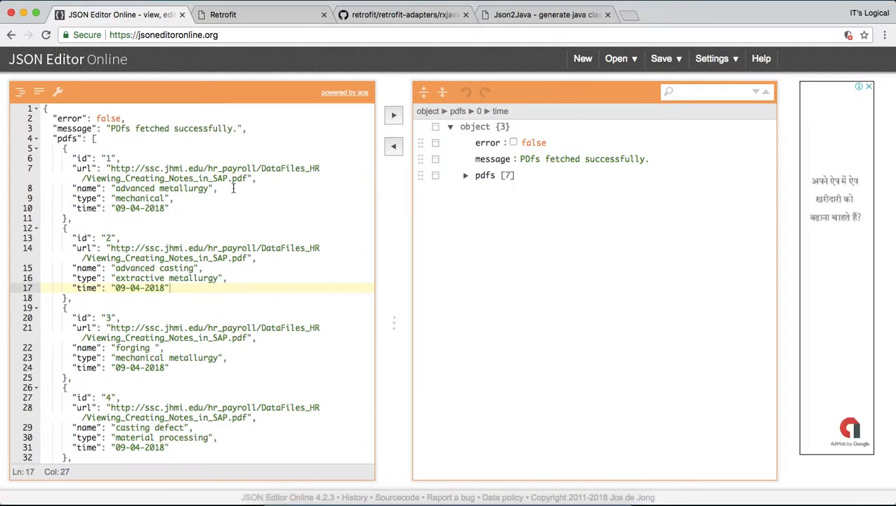
{"action": "key", "text": "ctrl+a"}
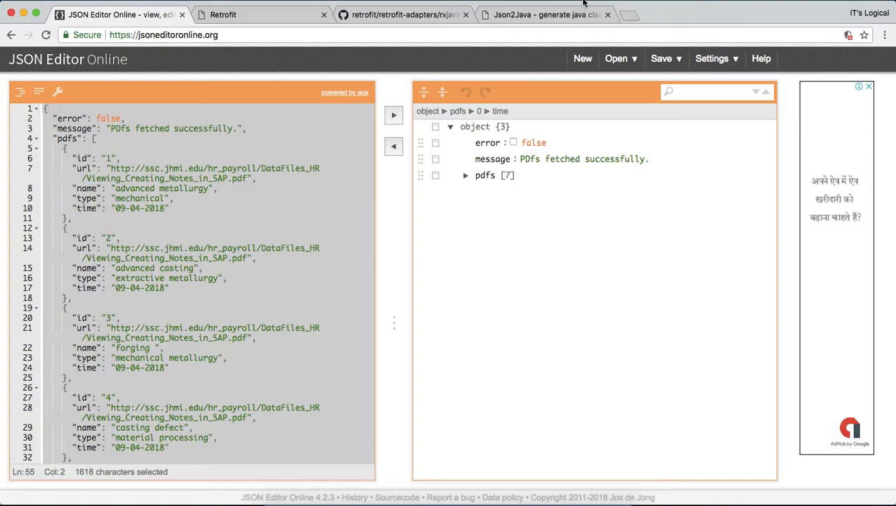
{"action": "left_click", "coordinate": [548, 14]}
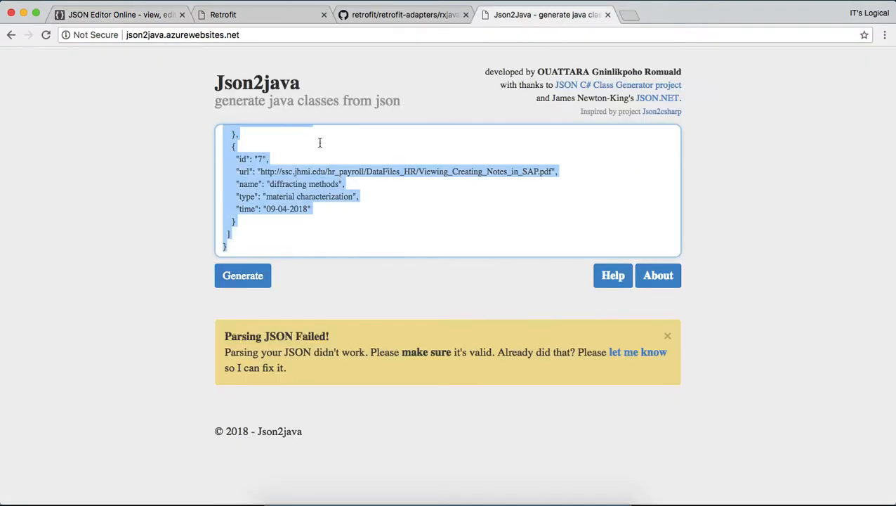
Step: Generate the Pdf and RootObject classes and match the pdfs key against the JSON response
{"action": "left_click", "coordinate": [242, 276]}
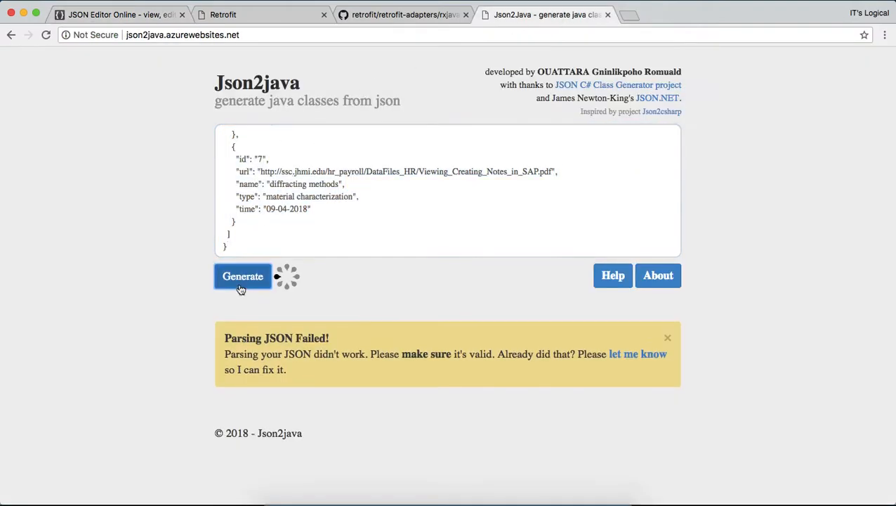
{"action": "left_click", "coordinate": [242, 276]}
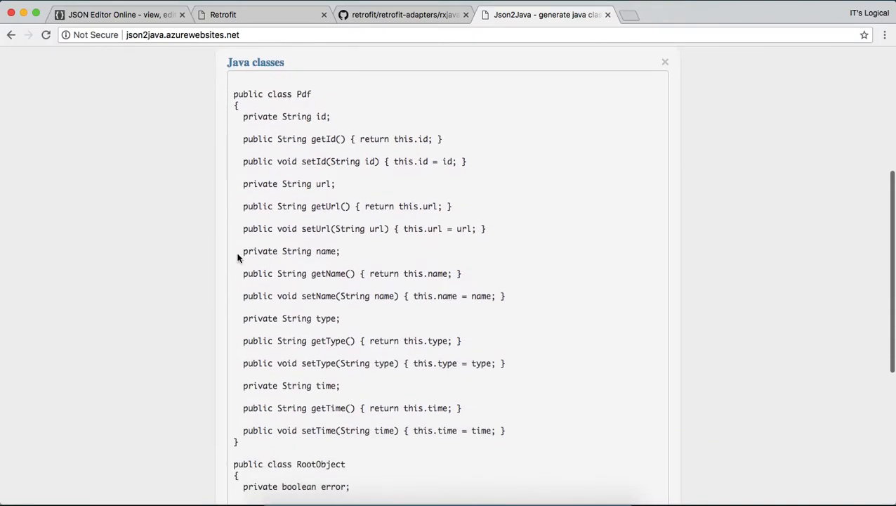
{"action": "left_click", "coordinate": [119, 14]}
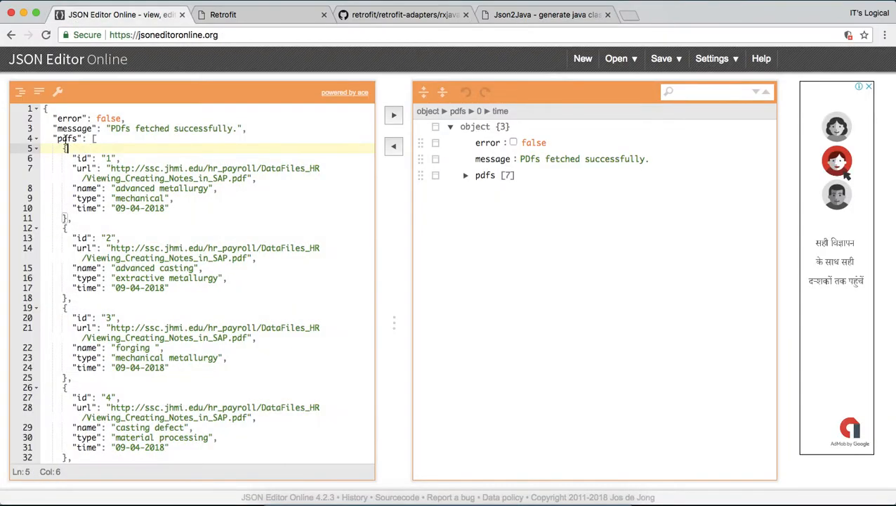
{"action": "double_click", "coordinate": [67, 139]}
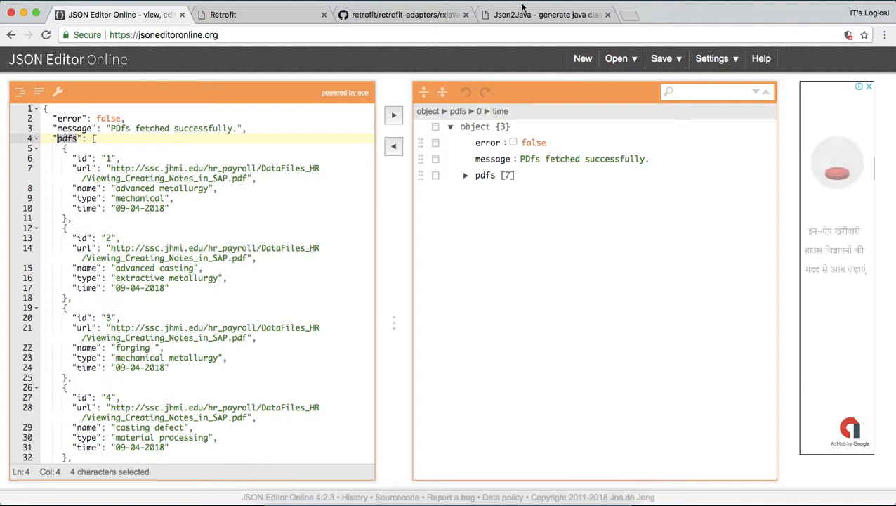
{"action": "left_click", "coordinate": [545, 14]}
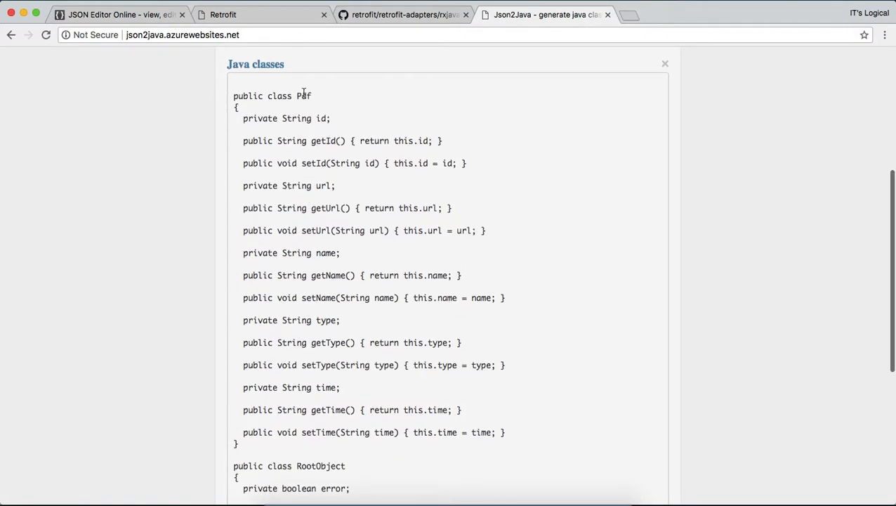
{"action": "scroll", "scroll_direction": "down", "scroll_amount": 3}
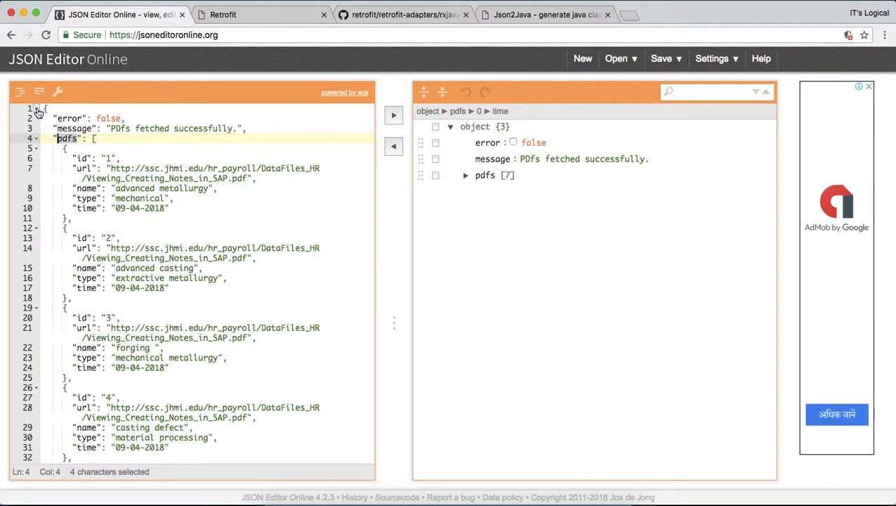
Step: Compare the JSON's outer object and first pdfs entry with the generated classes, then return to Android Studio
{"action": "left_click", "coordinate": [43, 108]}
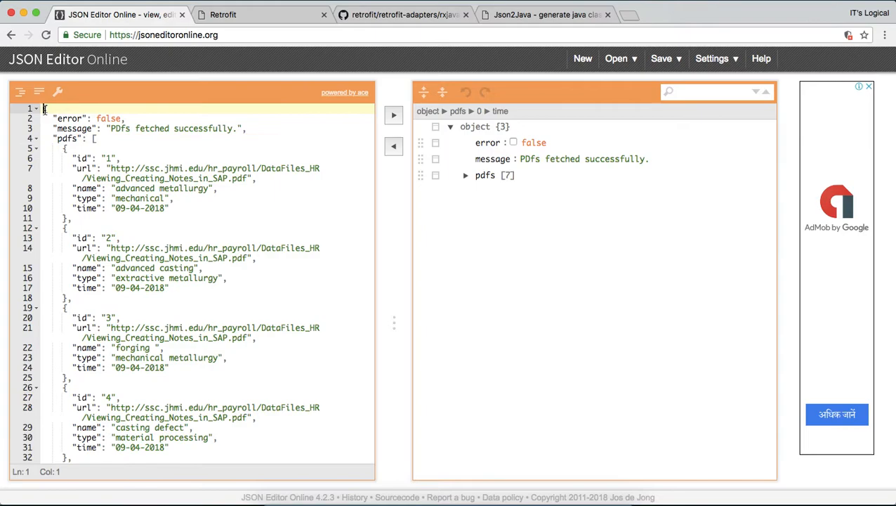
{"action": "left_click", "coordinate": [63, 149]}
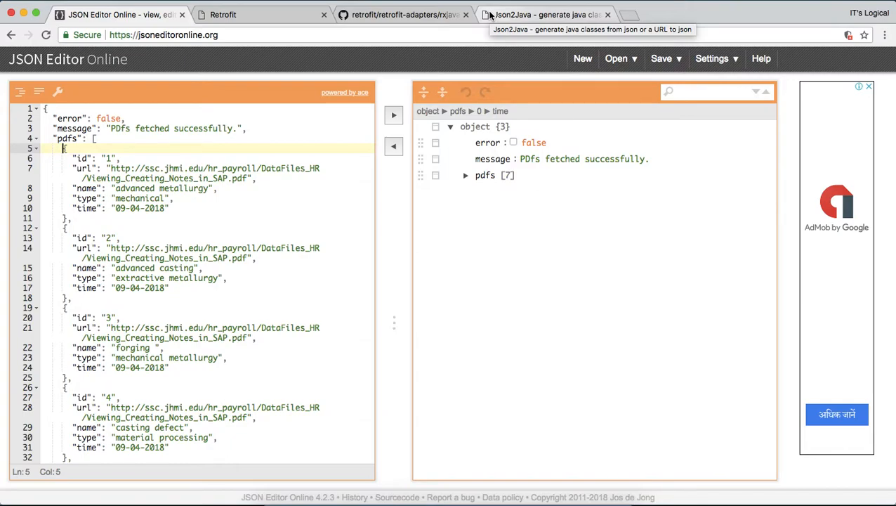
{"action": "left_click", "coordinate": [548, 14]}
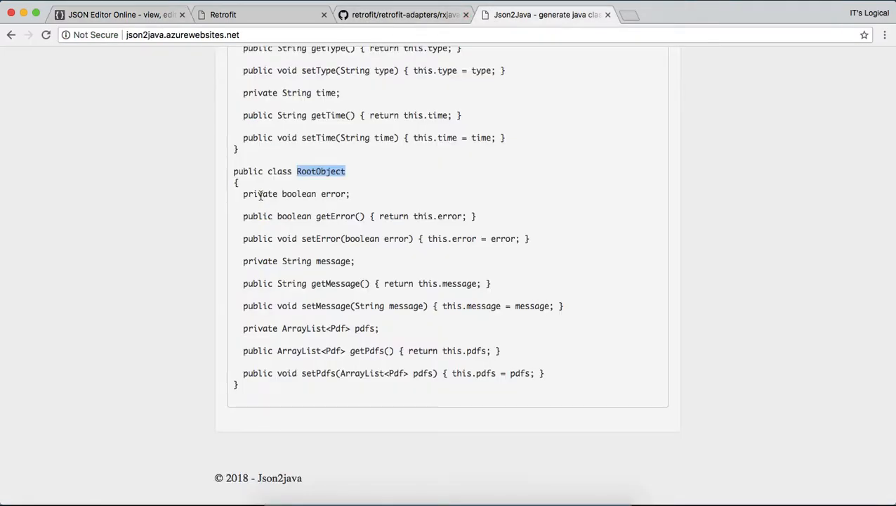
{"action": "left_click", "coordinate": [492, 489]}
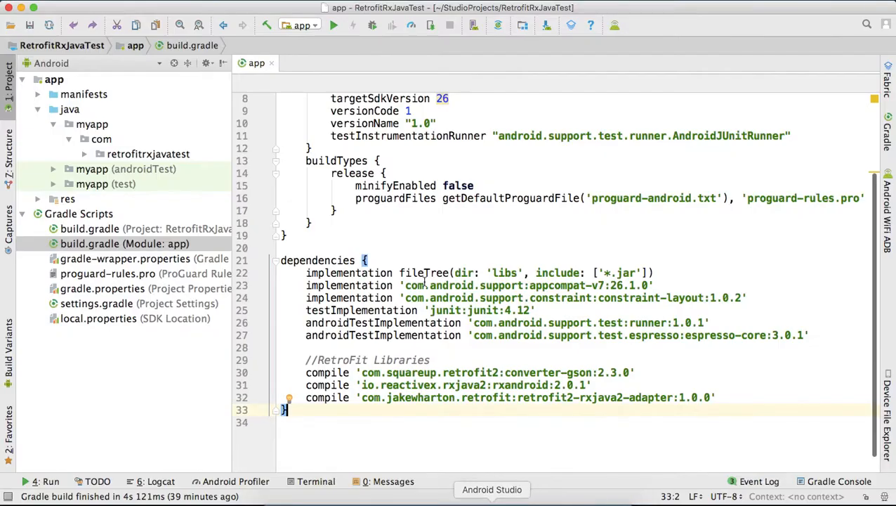
Step: Launch Retrofit Example on the emulator, dismiss the no-internet alert and view the fetched PDF records
{"action": "left_click", "coordinate": [334, 25]}
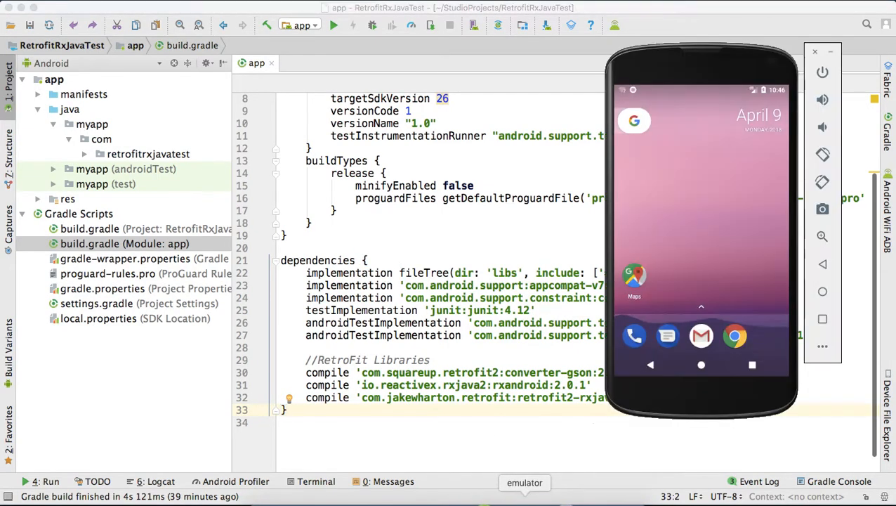
{"action": "left_click", "coordinate": [701, 306]}
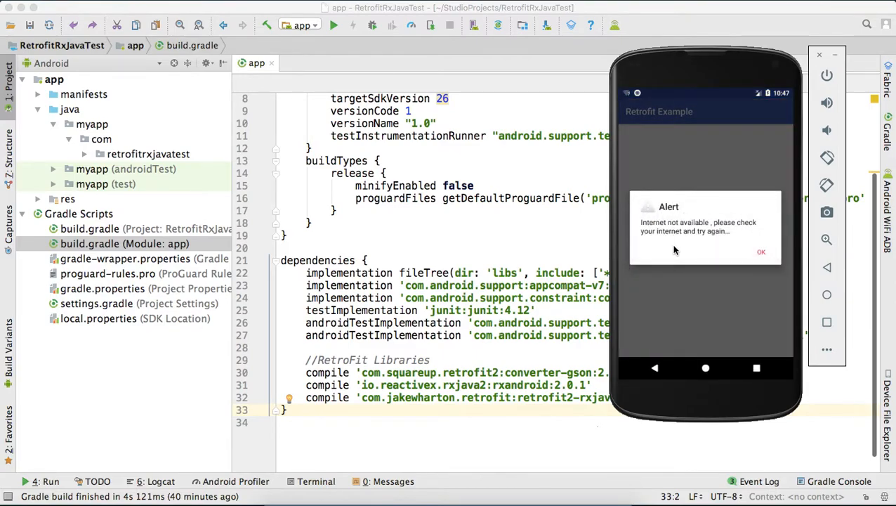
{"action": "mouse_move", "coordinate": [676, 233]}
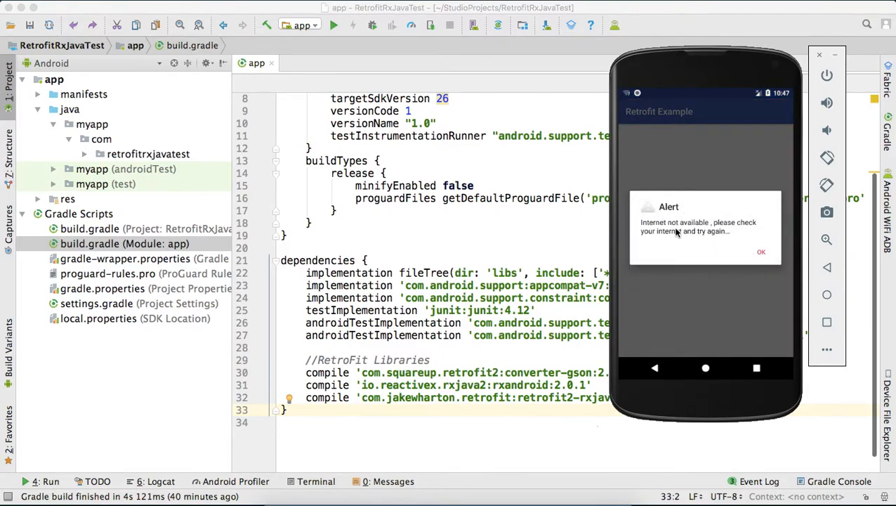
{"action": "left_click", "coordinate": [761, 251]}
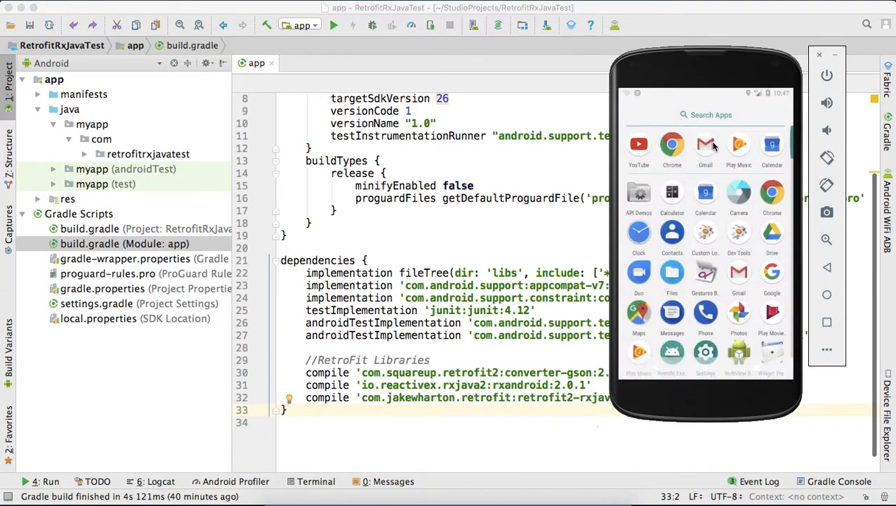
{"action": "scroll", "scroll_direction": "down", "scroll_amount": 3}
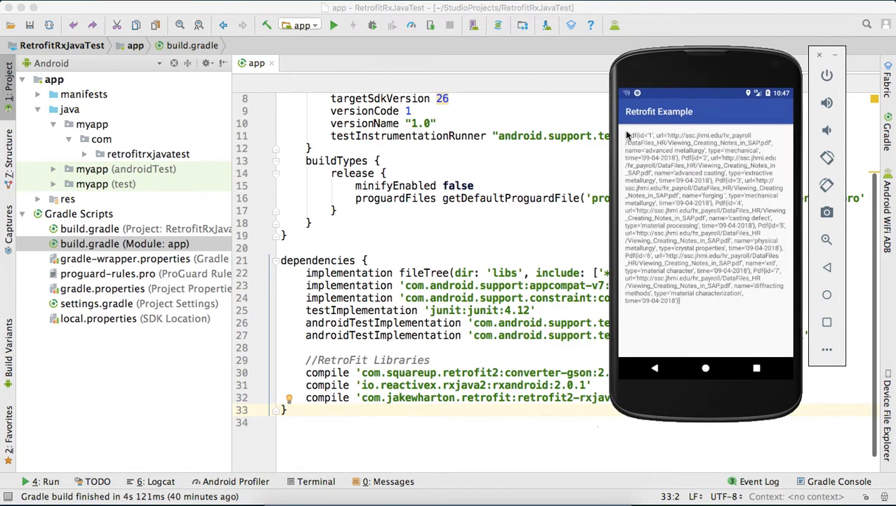
{"action": "mouse_move", "coordinate": [683, 306]}
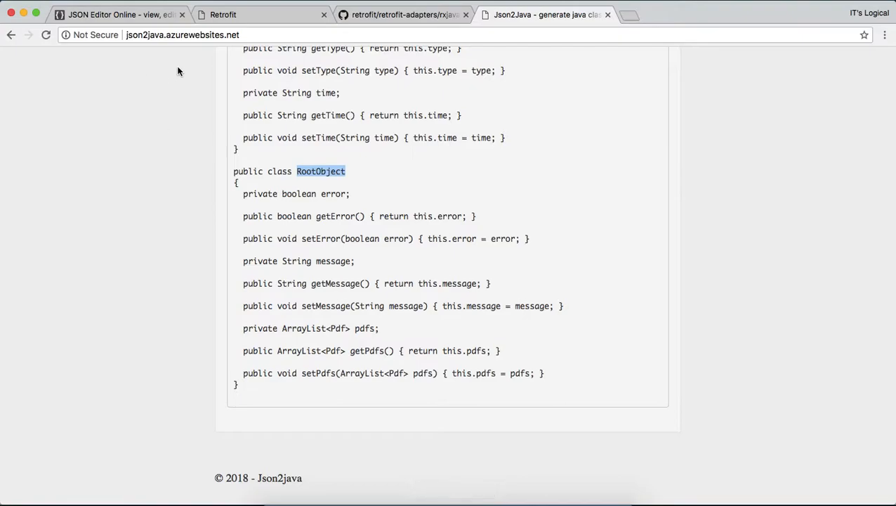
Step: Expand the retrofitrxjavatest package to show the interfaces, utils and RetrofitClient contents
{"action": "left_click", "coordinate": [119, 14]}
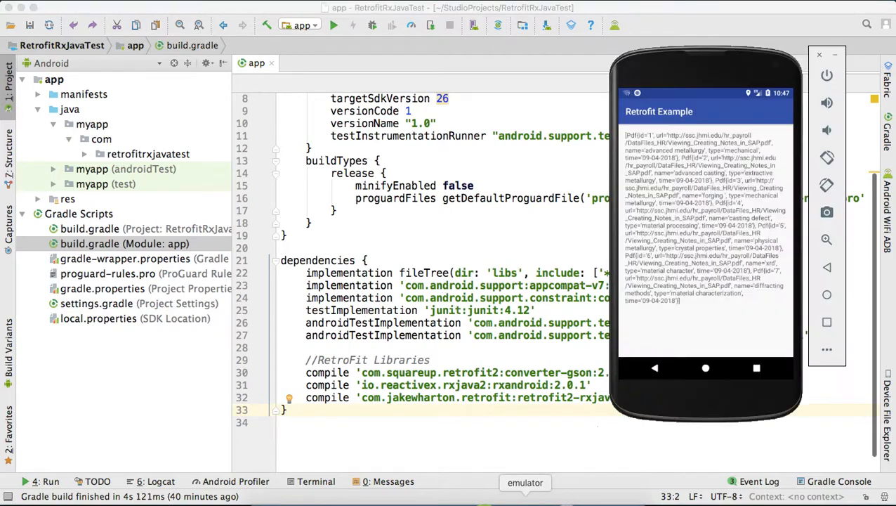
{"action": "mouse_move", "coordinate": [666, 260]}
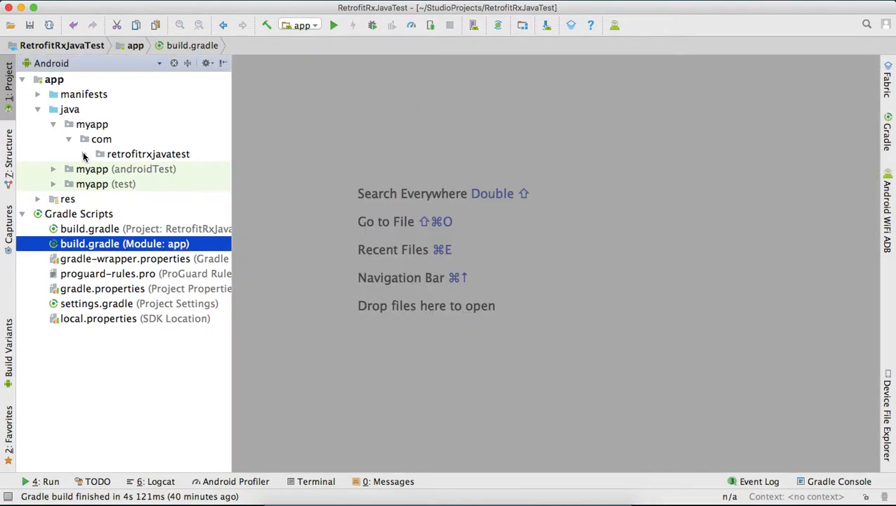
{"action": "left_click", "coordinate": [84, 153]}
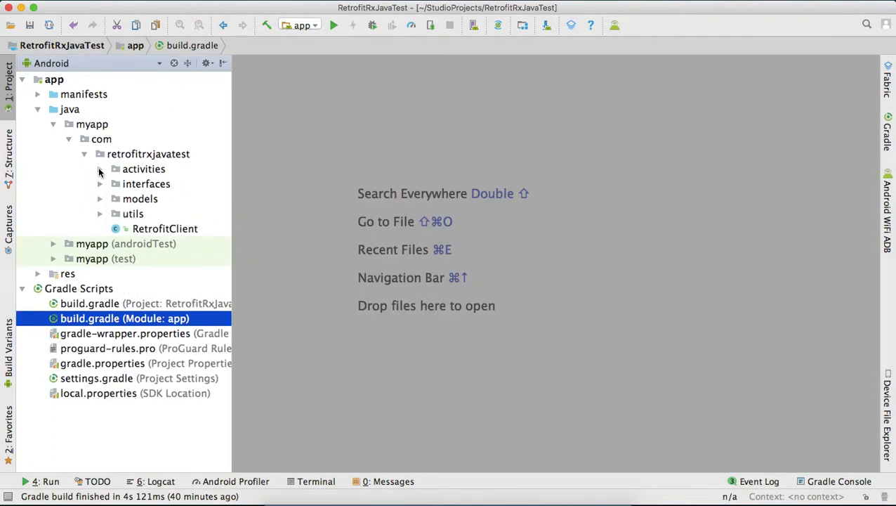
{"action": "mouse_move", "coordinate": [137, 174]}
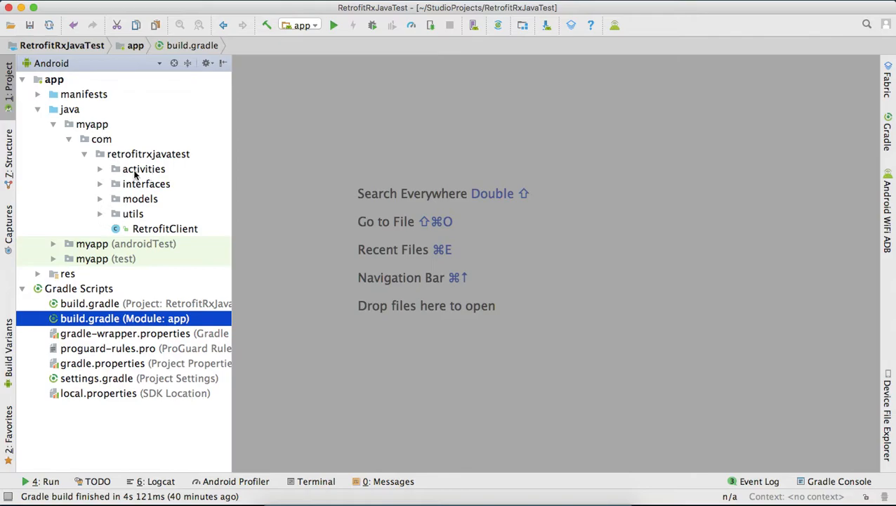
{"action": "left_click", "coordinate": [146, 182]}
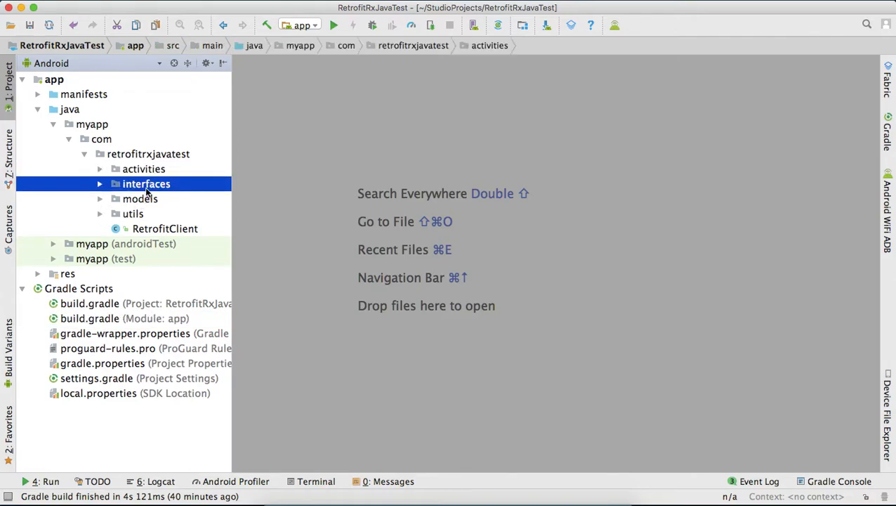
{"action": "left_click", "coordinate": [132, 214]}
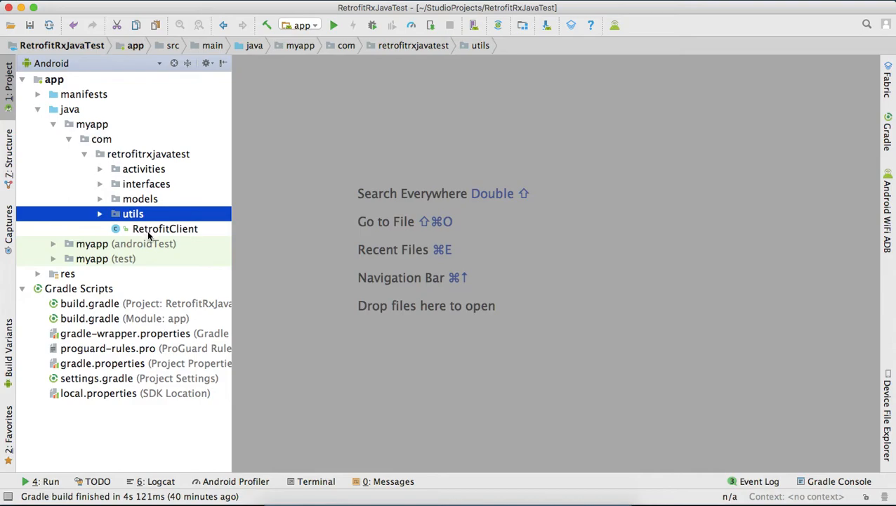
{"action": "left_click", "coordinate": [165, 228]}
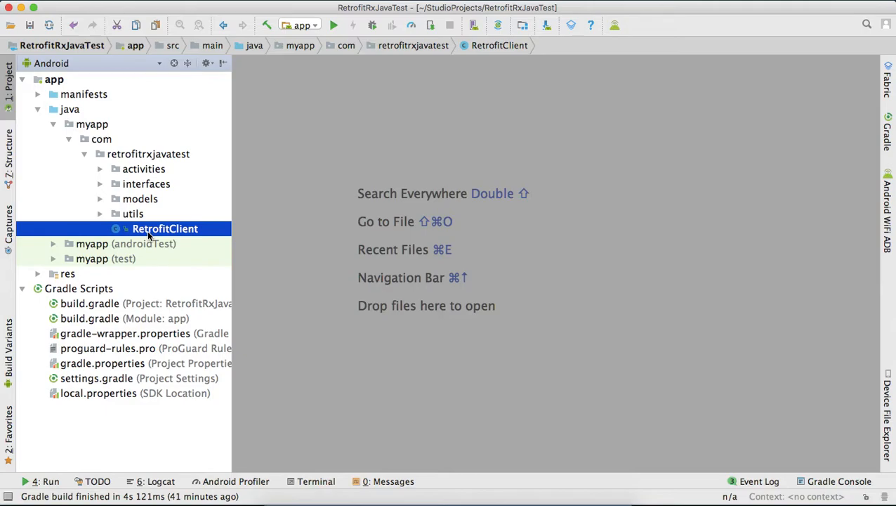
{"action": "left_click", "coordinate": [100, 183]}
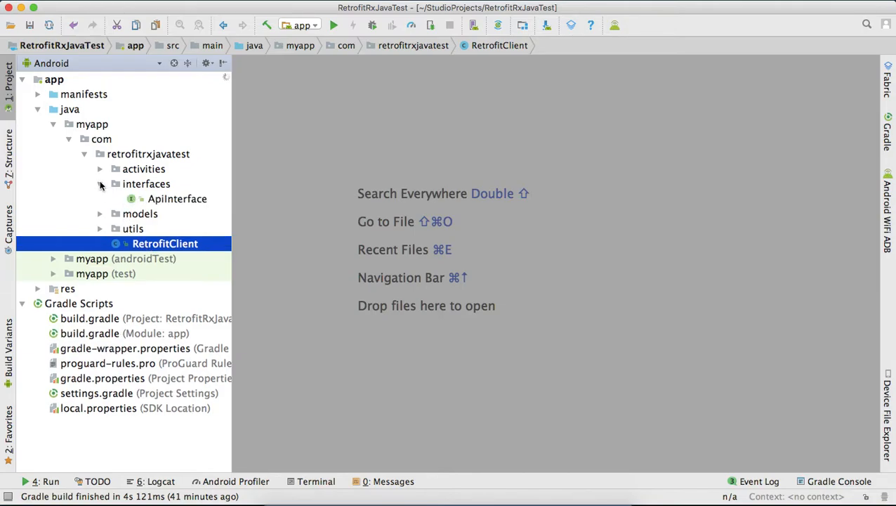
Step: Compare the JSON response with the Json2Java classes and the Pdf model, then open RetrofitClient.java
{"action": "left_click", "coordinate": [100, 213]}
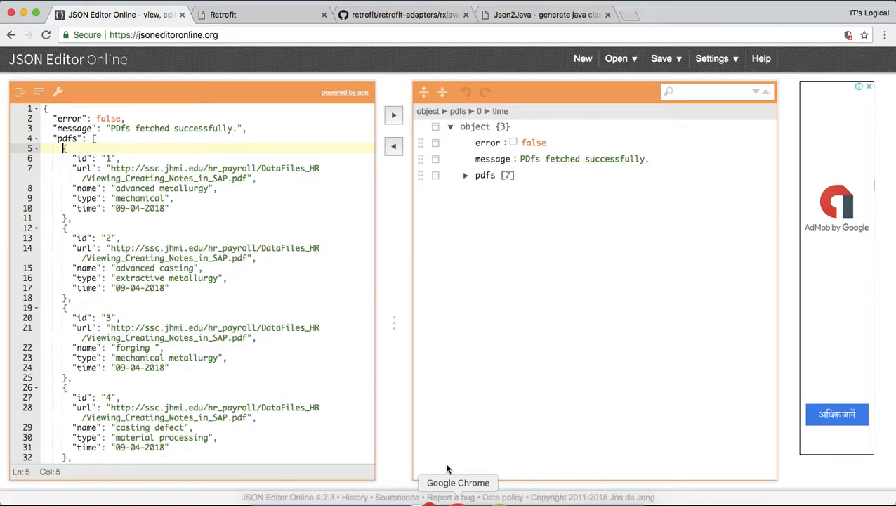
{"action": "left_click", "coordinate": [547, 14]}
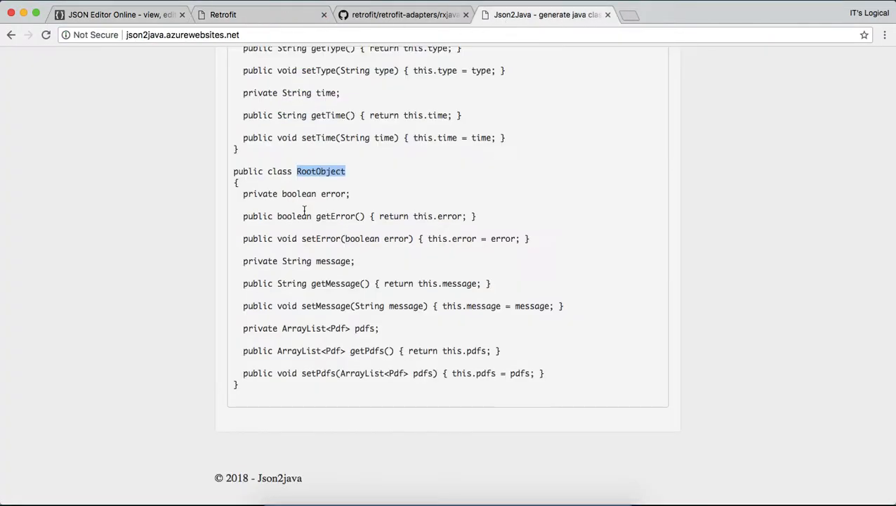
{"action": "scroll", "scroll_direction": "up", "scroll_amount": 3}
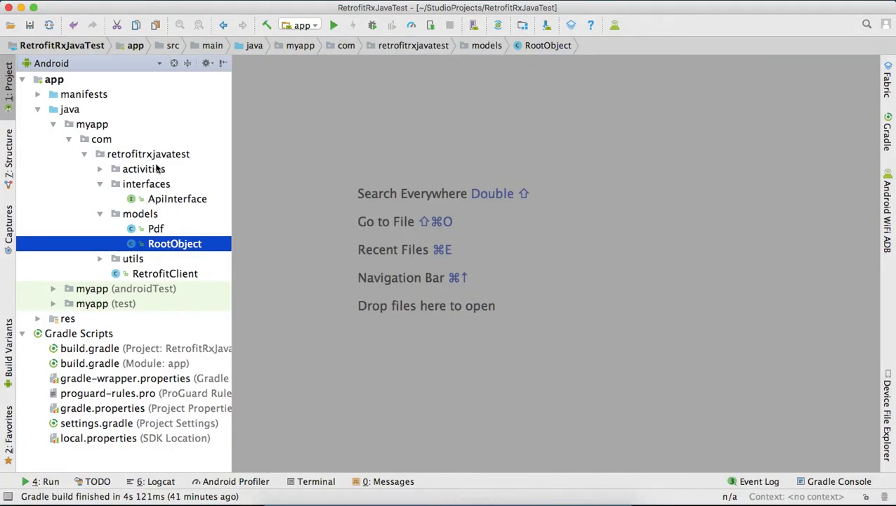
{"action": "left_click", "coordinate": [155, 228]}
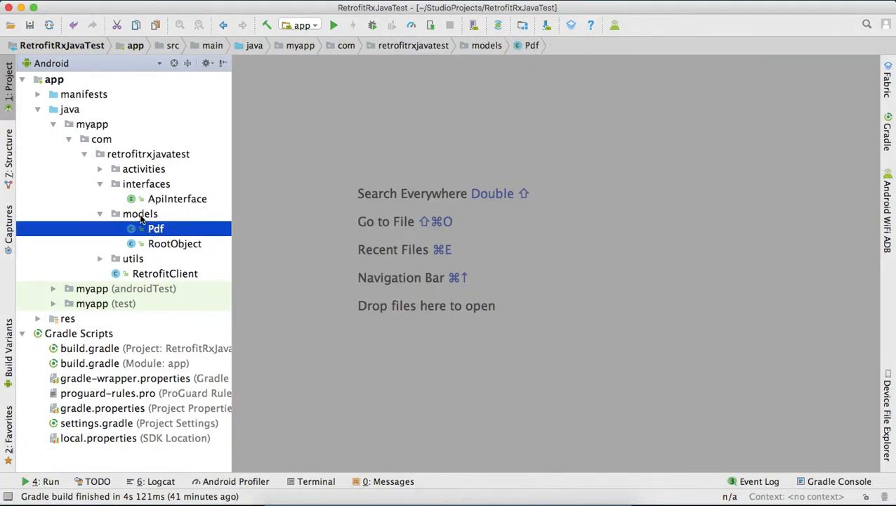
{"action": "double_click", "coordinate": [166, 273]}
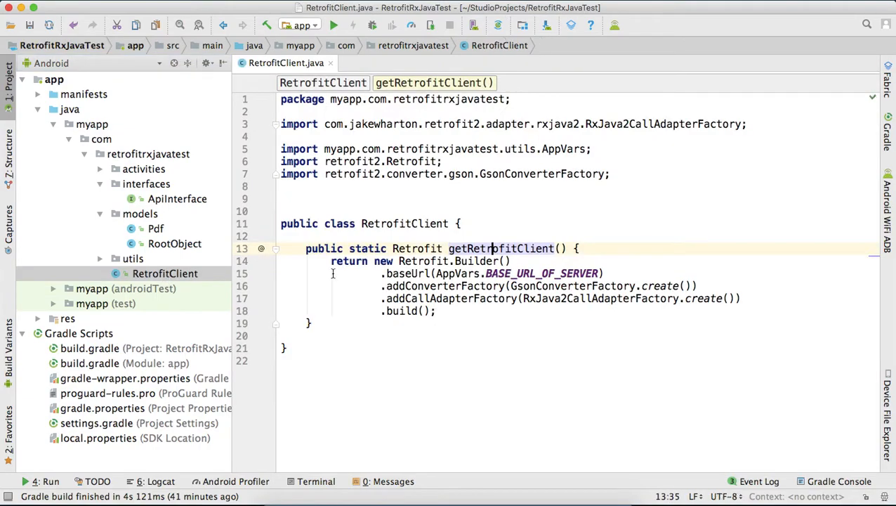
Step: Highlight getRetrofitClient and its Retrofit builder chain to explain them, then open AppUtils.java
{"action": "left_click", "coordinate": [284, 211]}
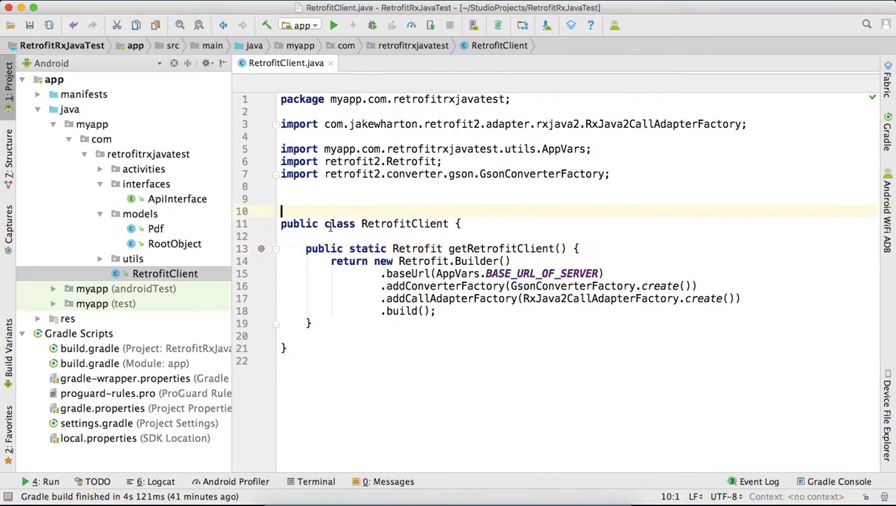
{"action": "double_click", "coordinate": [368, 248]}
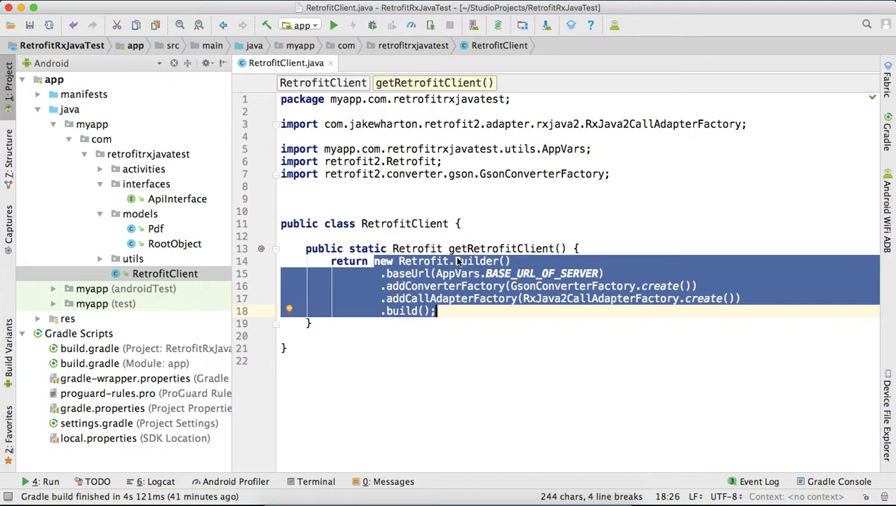
{"action": "left_click", "coordinate": [302, 247]}
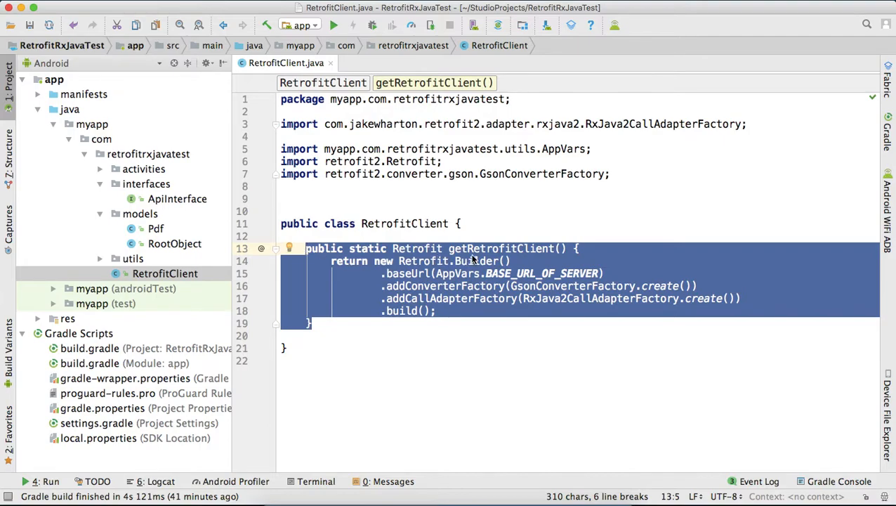
{"action": "left_click", "coordinate": [330, 260]}
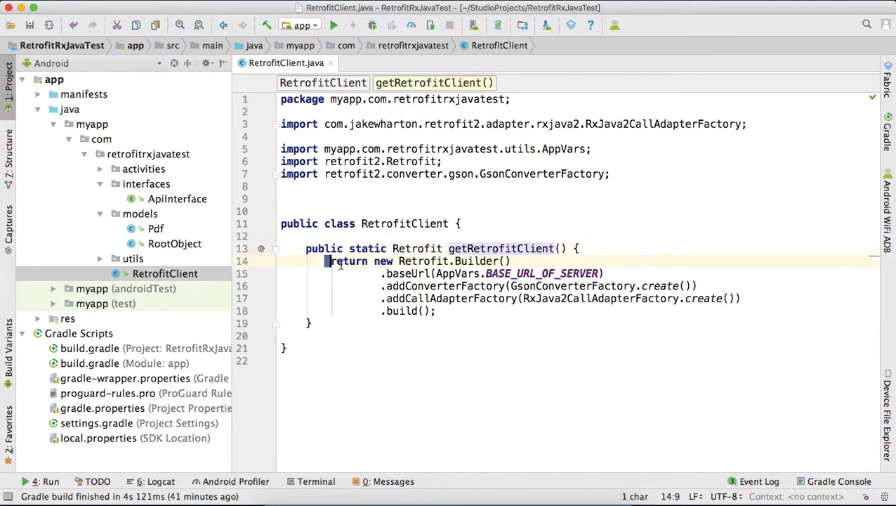
{"action": "left_click_drag", "start_coordinate": [330, 259], "coordinate": [436, 311]}
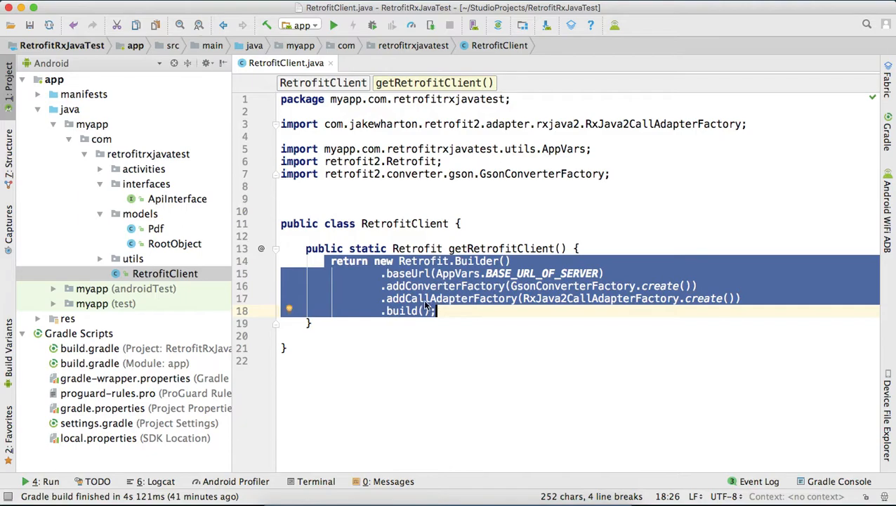
{"action": "left_click", "coordinate": [449, 247]}
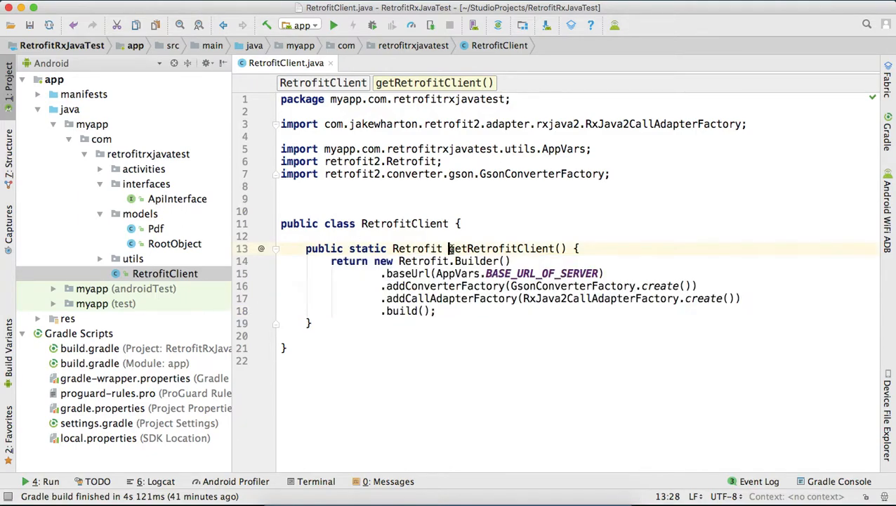
{"action": "double_click", "coordinate": [502, 247]}
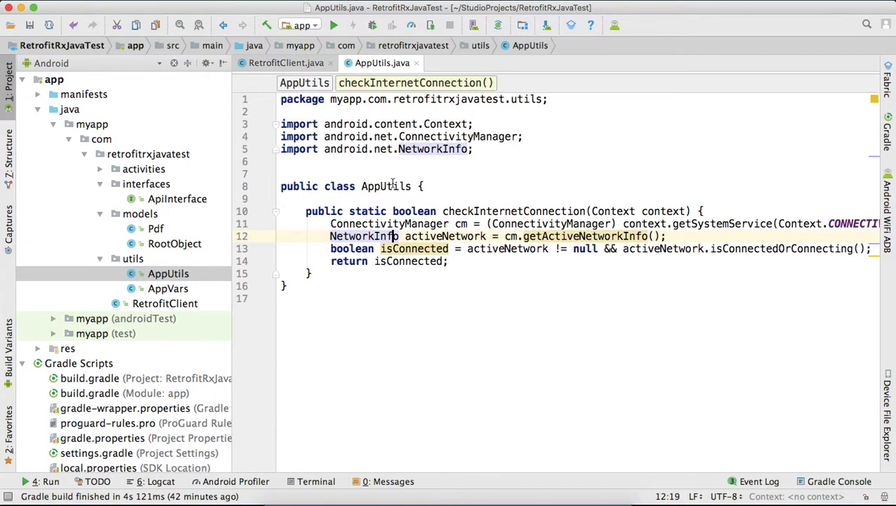
Step: Wrap checkInternetConnection's long statements onto two lines and open ApiInterface.java with getPdfList
{"action": "left_click", "coordinate": [478, 211]}
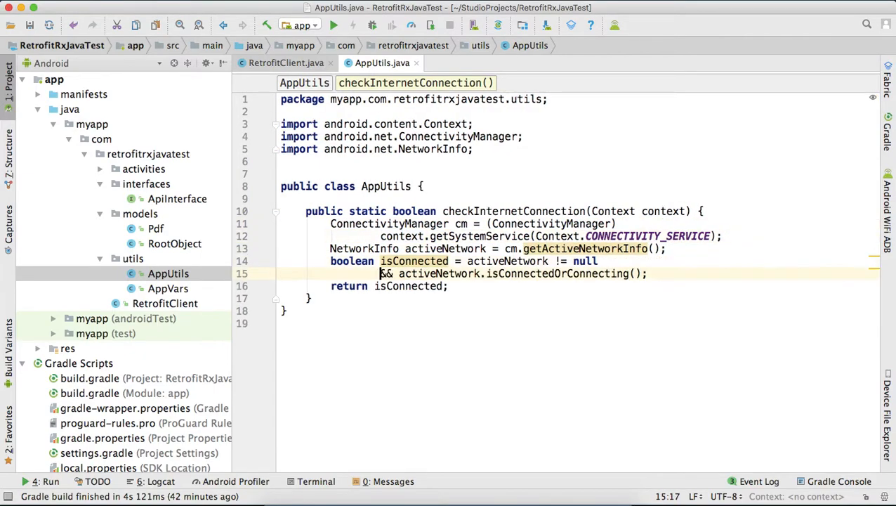
{"action": "mouse_move", "coordinate": [582, 247]}
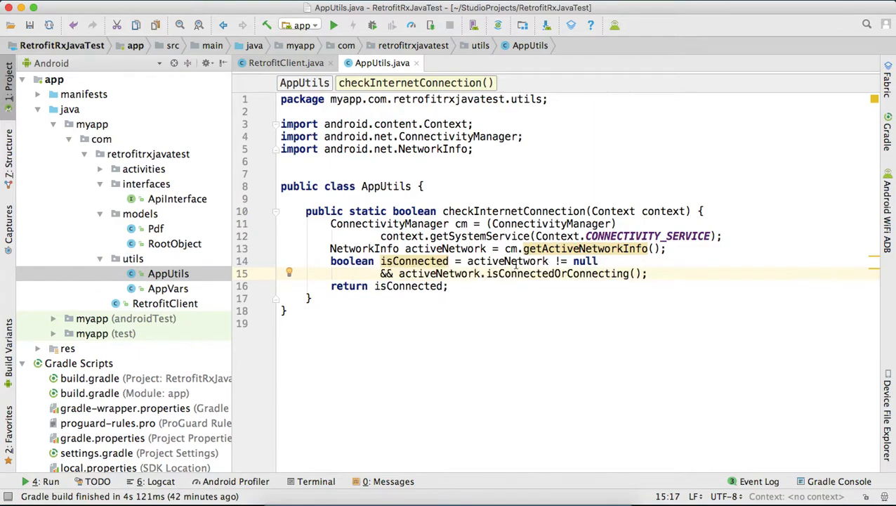
{"action": "mouse_move", "coordinate": [286, 208]}
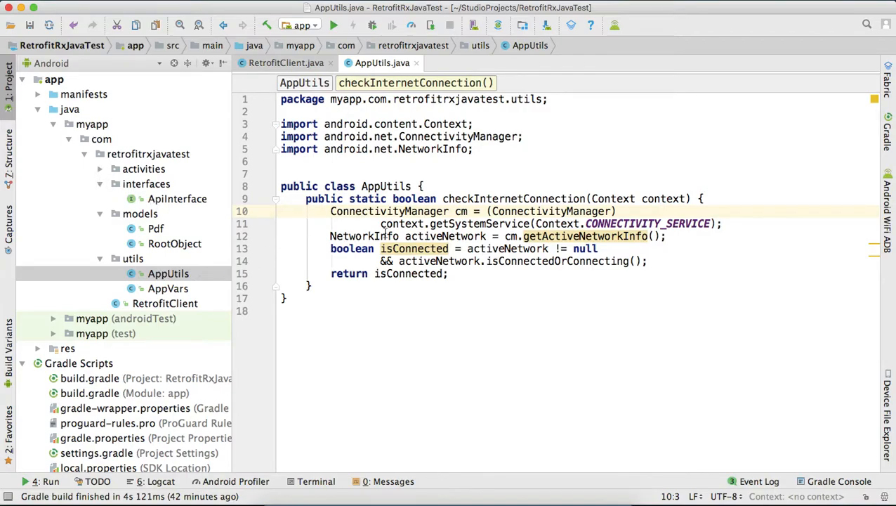
{"action": "left_click", "coordinate": [156, 228]}
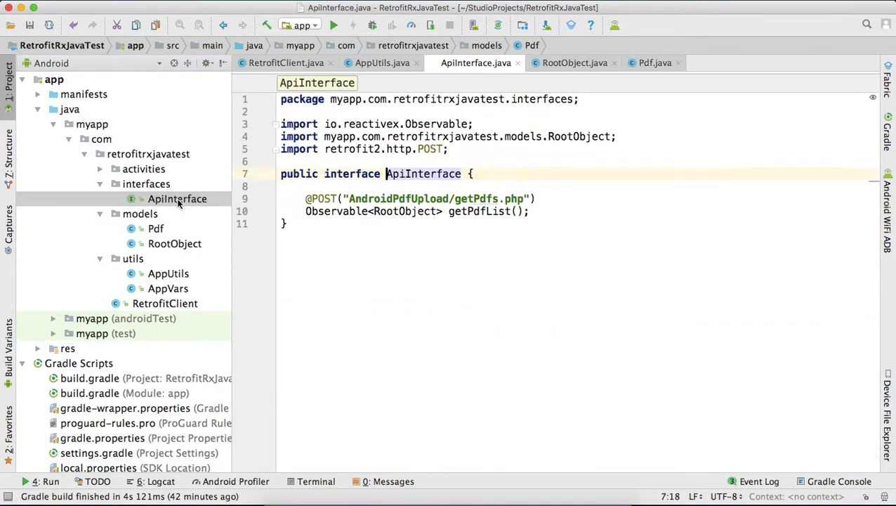
{"action": "left_click", "coordinate": [326, 199]}
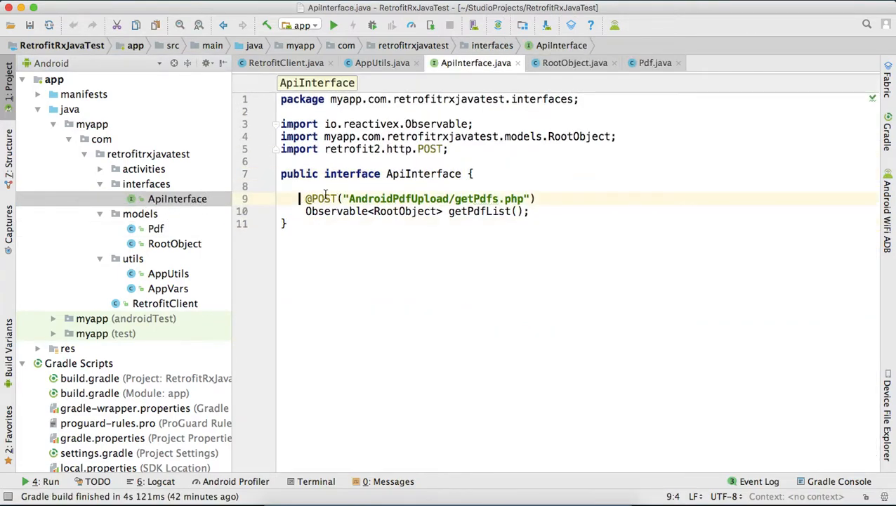
{"action": "double_click", "coordinate": [423, 174]}
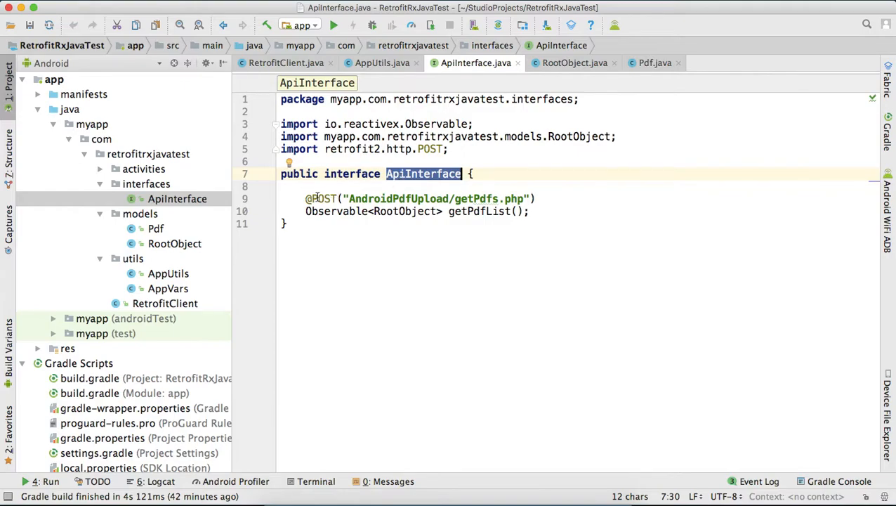
{"action": "left_click", "coordinate": [348, 198]}
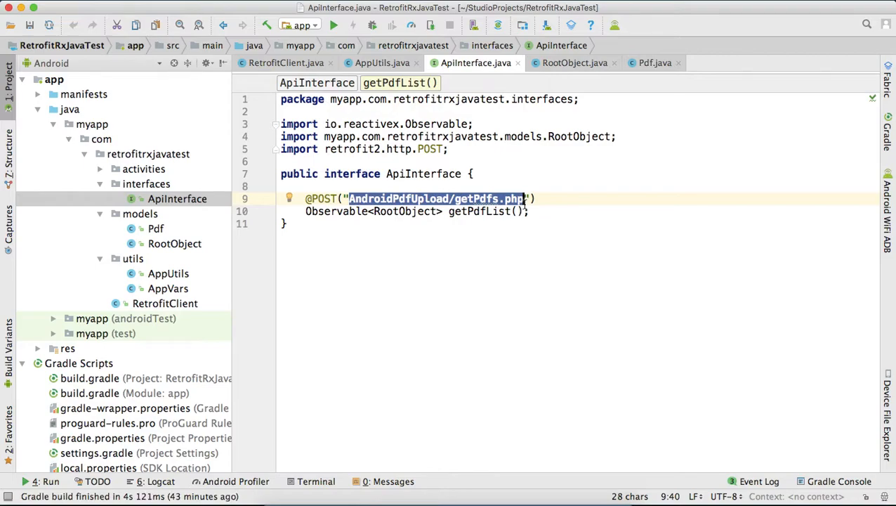
{"action": "left_click", "coordinate": [348, 211]}
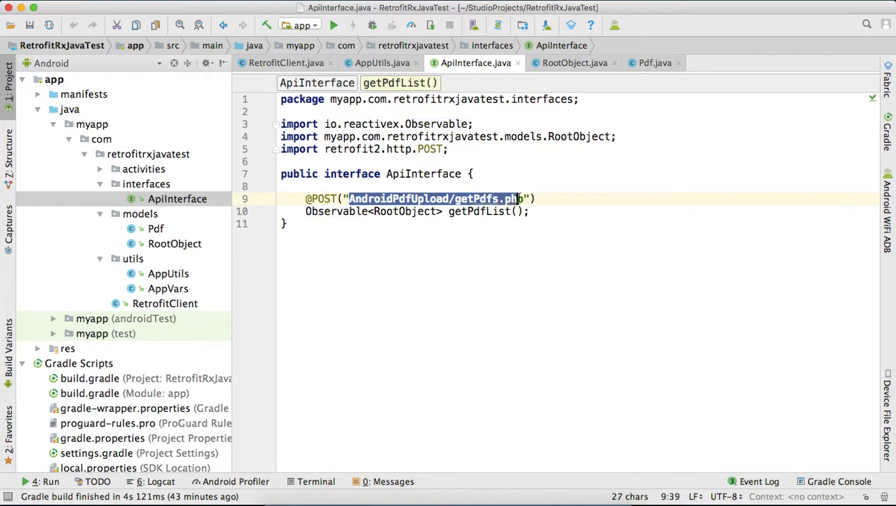
{"action": "type", "text": "p"}
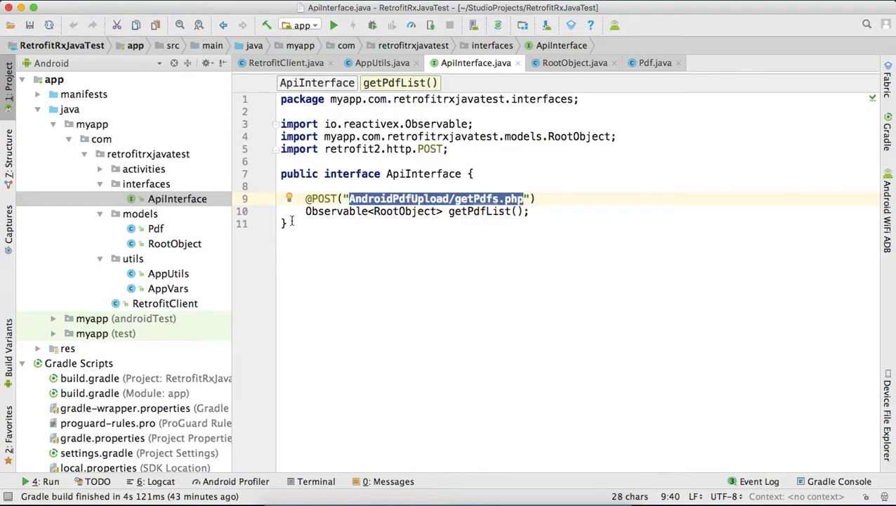
Step: Switch back to the RetrofitClient class
{"action": "left_click", "coordinate": [166, 303]}
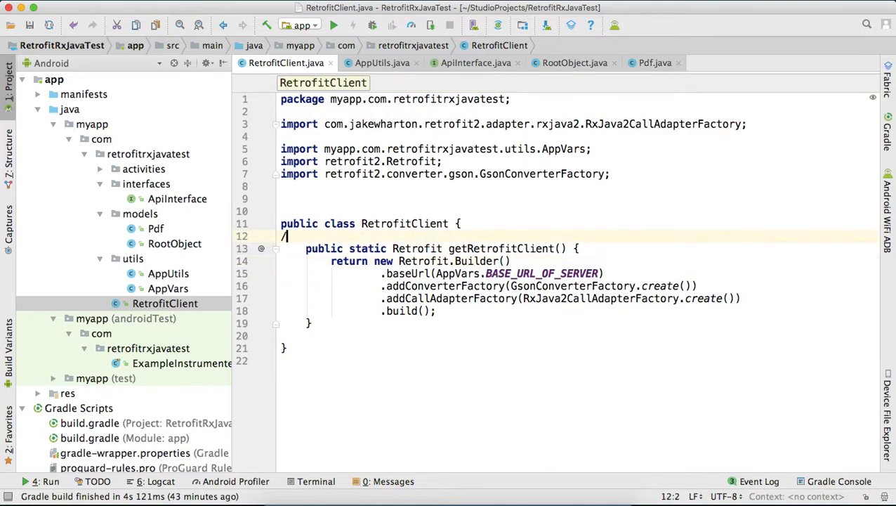
{"action": "type", "text": "/www.facebook.com"}
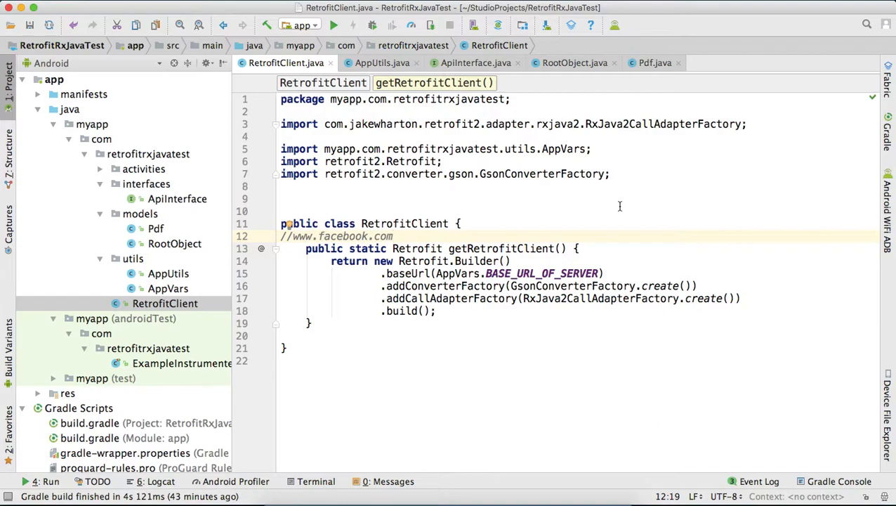
{"action": "double_click", "coordinate": [541, 272]}
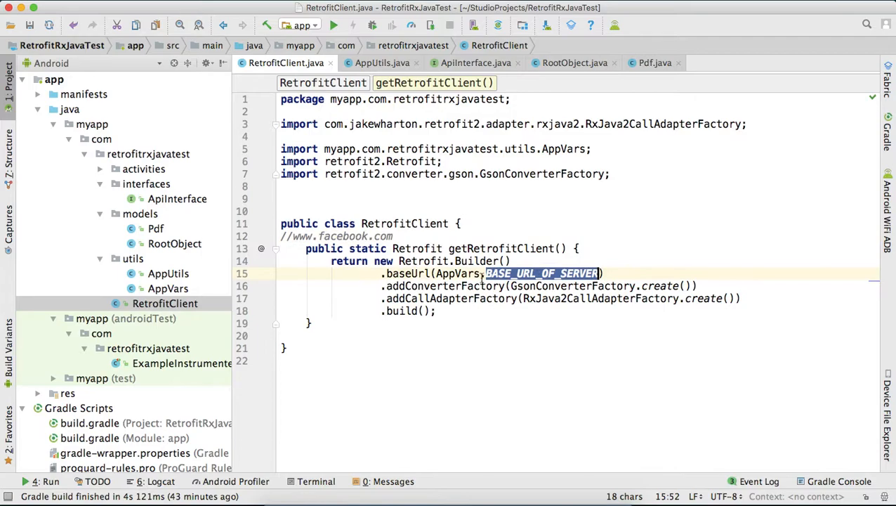
{"action": "double_click", "coordinate": [407, 273]}
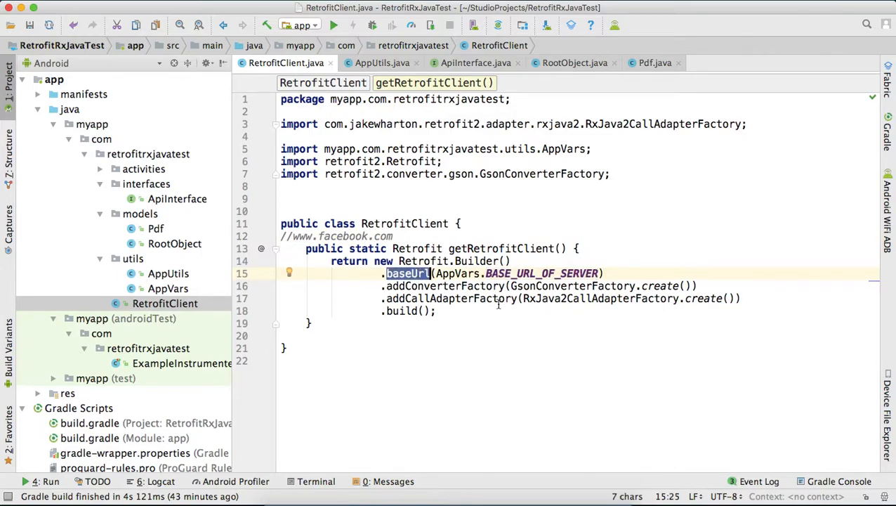
{"action": "mouse_move", "coordinate": [184, 188]}
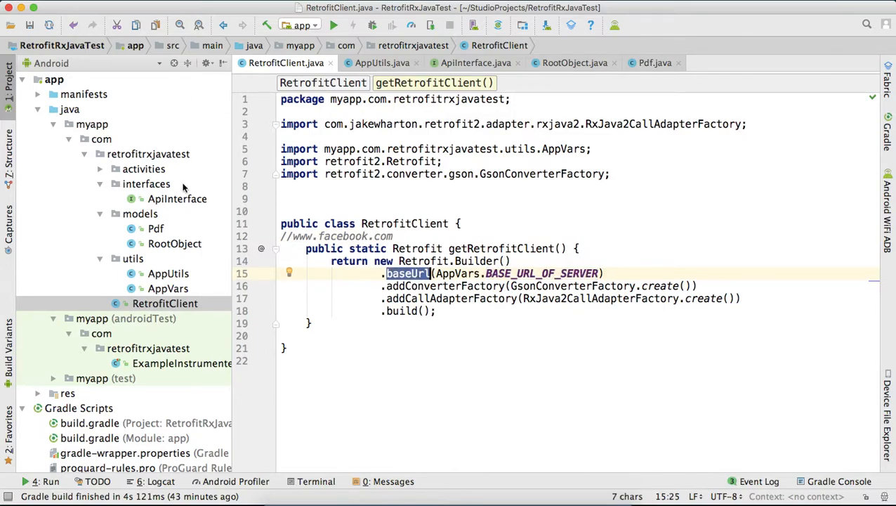
Step: Review ApiInterface's RootObject return type and locate the RootObject model class
{"action": "left_click", "coordinate": [475, 62]}
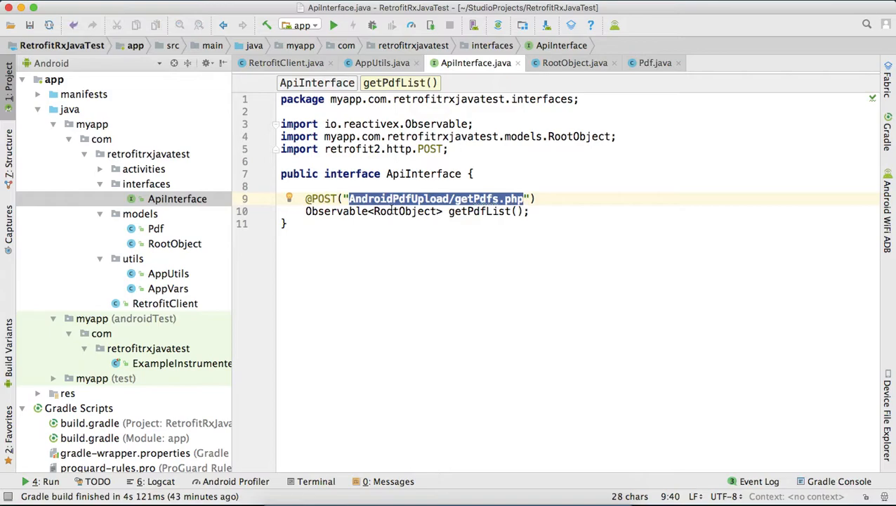
{"action": "double_click", "coordinate": [336, 211]}
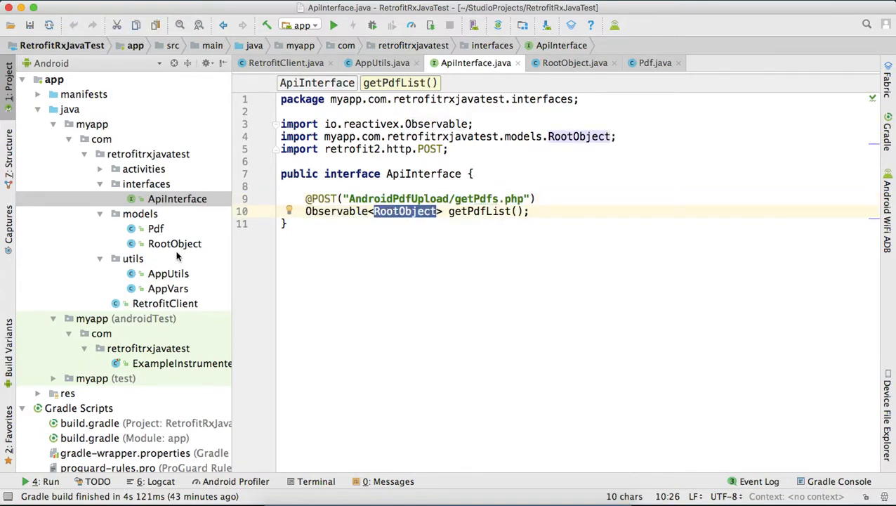
{"action": "left_click", "coordinate": [174, 243]}
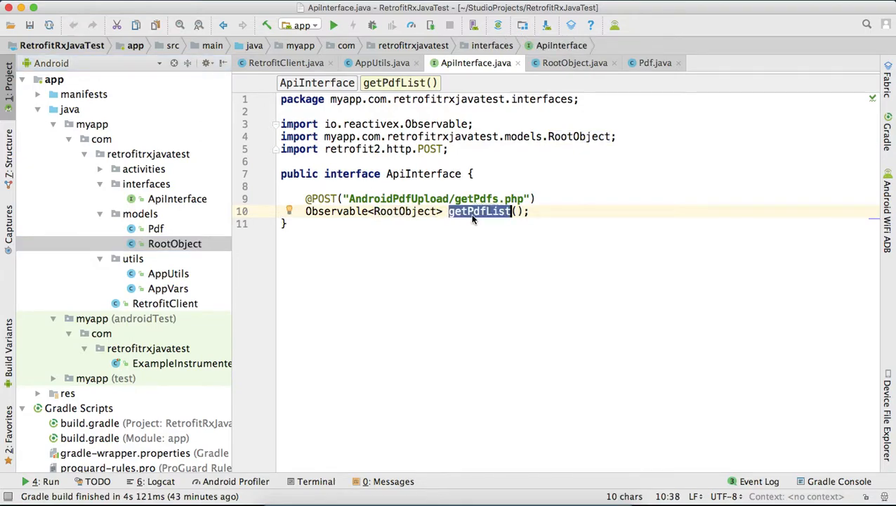
{"action": "mouse_move", "coordinate": [499, 213]}
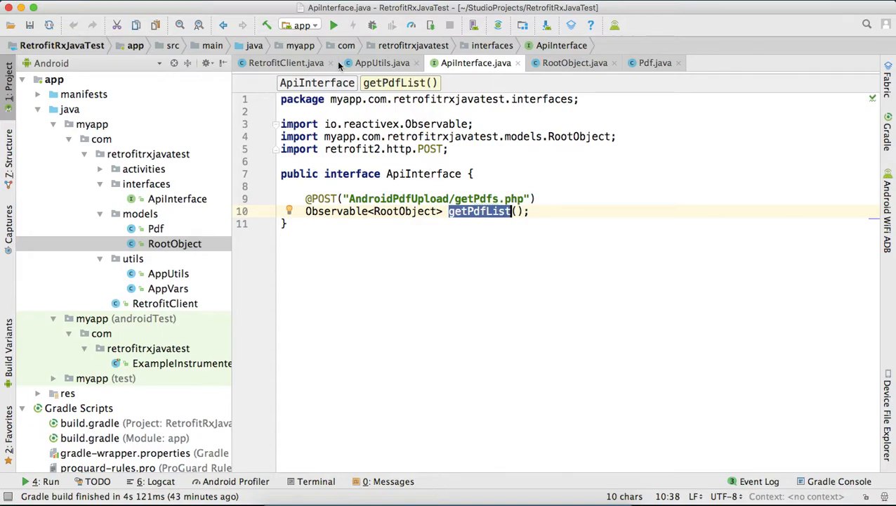
{"action": "mouse_move", "coordinate": [256, 174]}
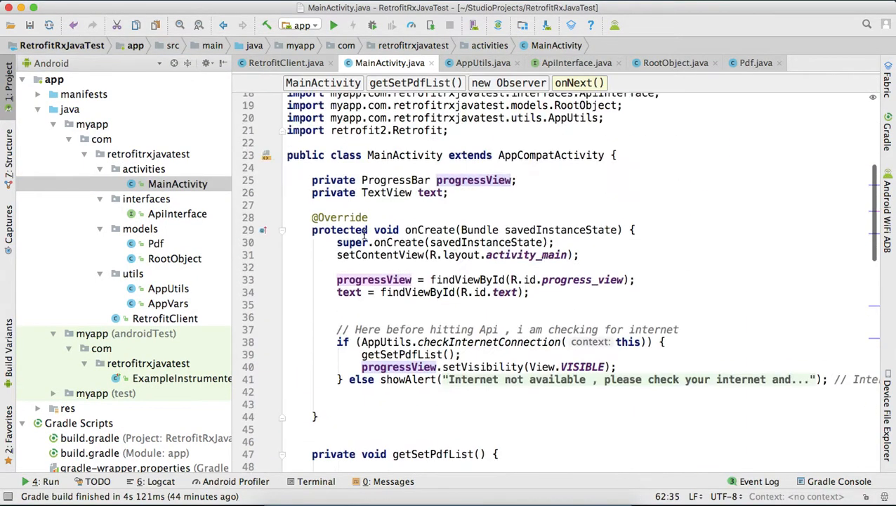
{"action": "scroll", "scroll_direction": "down", "scroll_amount": 3}
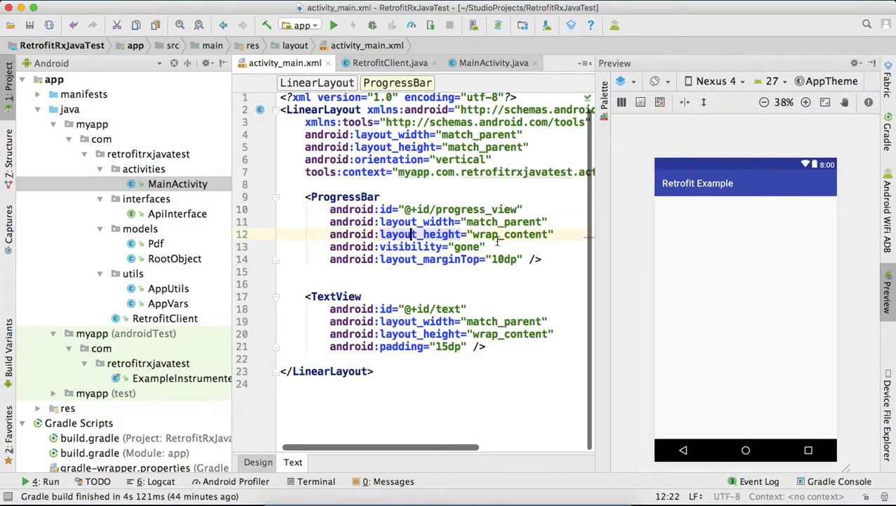
{"action": "double_click", "coordinate": [467, 247]}
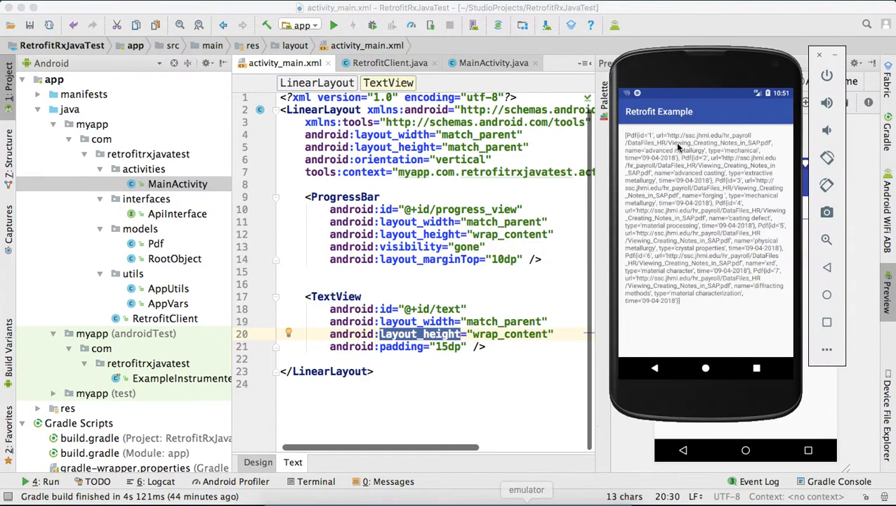
{"action": "left_click", "coordinate": [493, 62]}
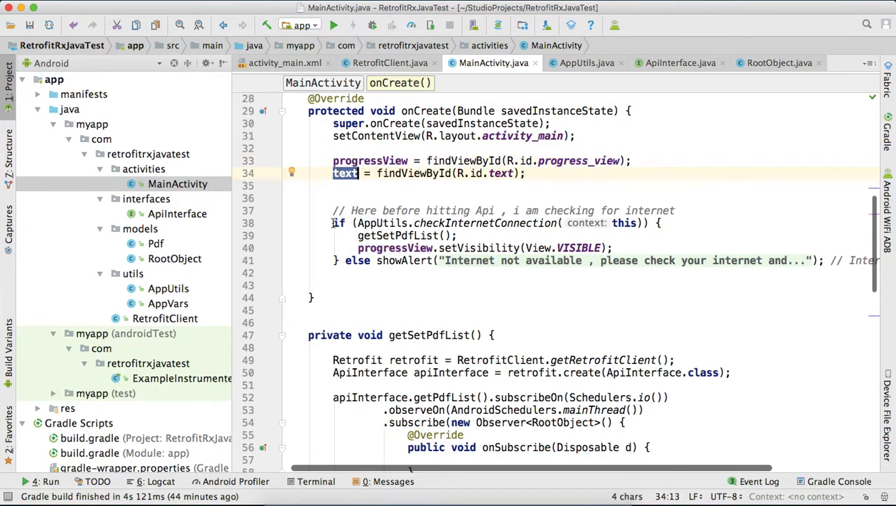
{"action": "left_click", "coordinate": [663, 222]}
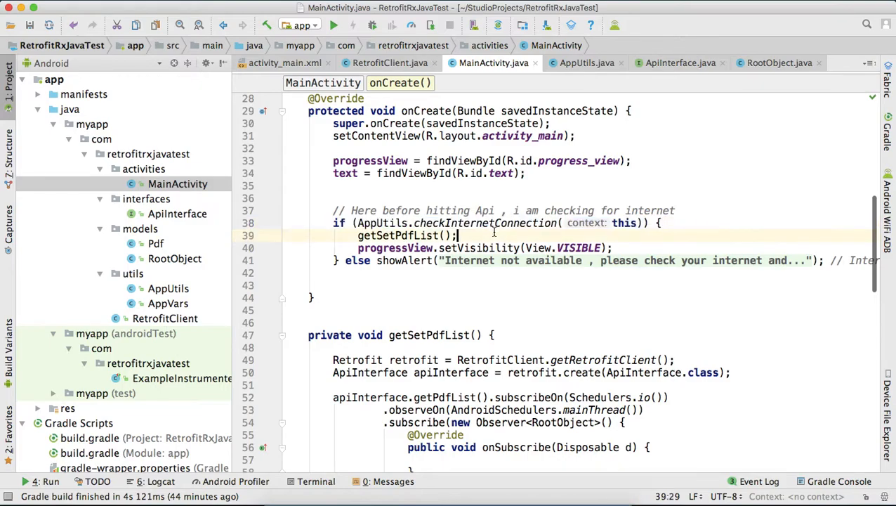
{"action": "double_click", "coordinate": [399, 236]}
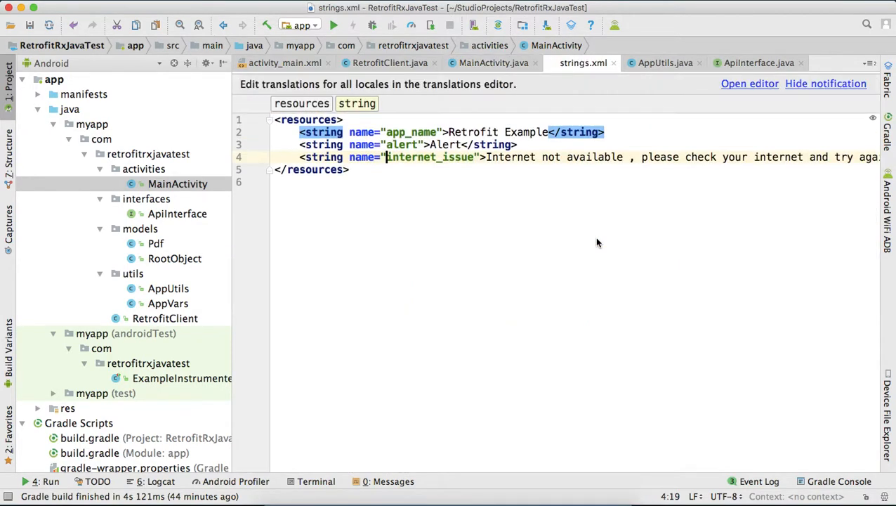
Step: Review the string resources, then return to the showAlert dialog code in MainActivity
{"action": "scroll", "scroll_direction": "right", "scroll_amount": 3}
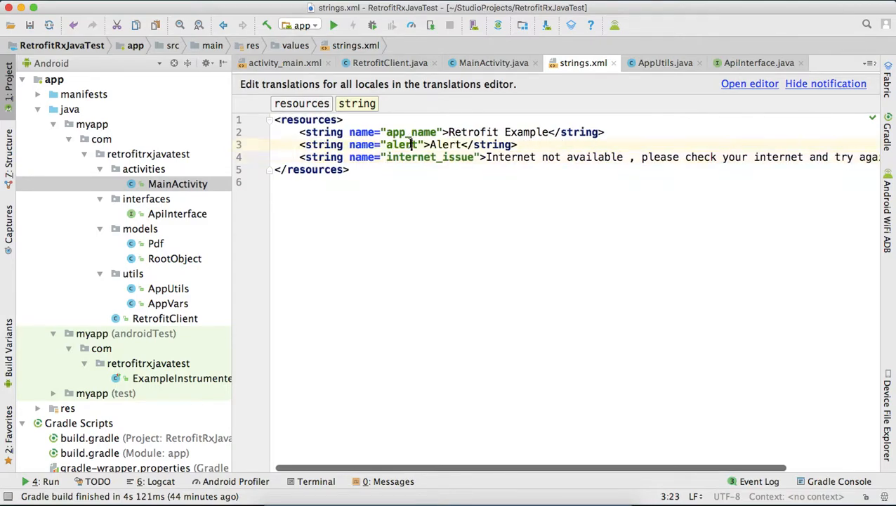
{"action": "left_click", "coordinate": [494, 61]}
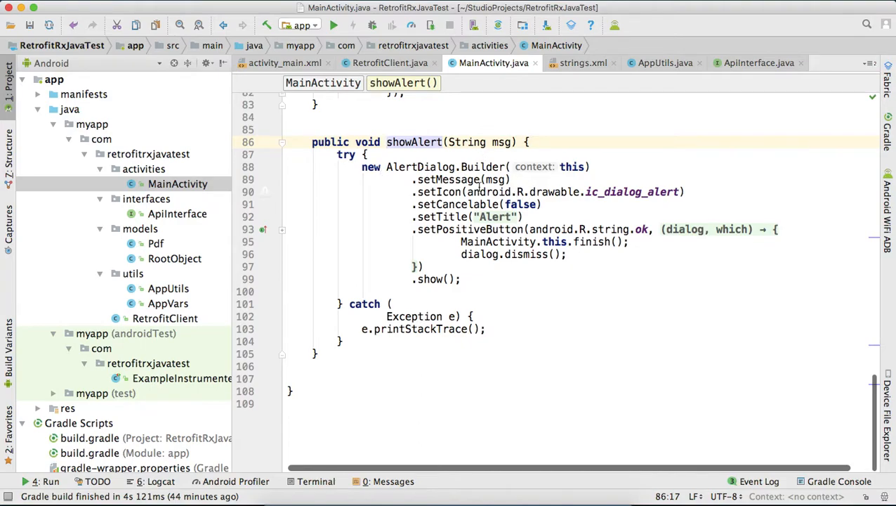
Step: Expand the alert icon, title string and OK listener, then jump back to the getSetPdfList call
{"action": "left_click", "coordinate": [611, 191]}
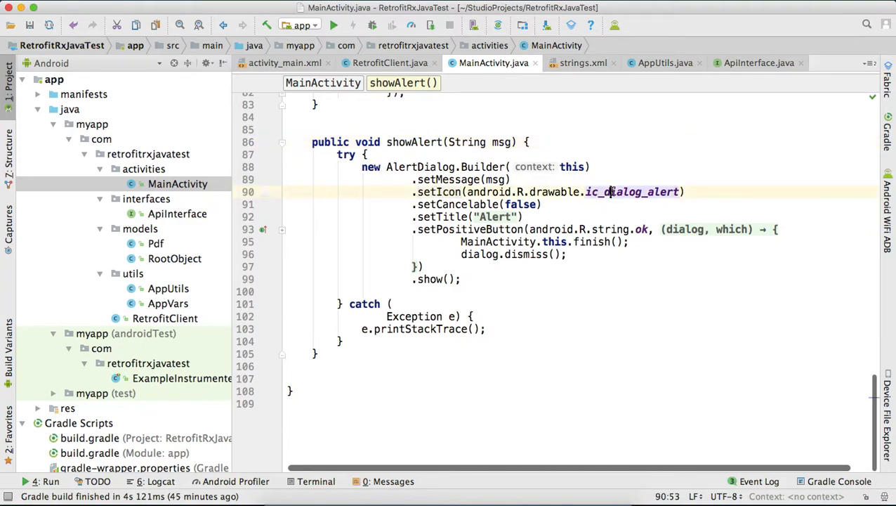
{"action": "left_click", "coordinate": [632, 191]}
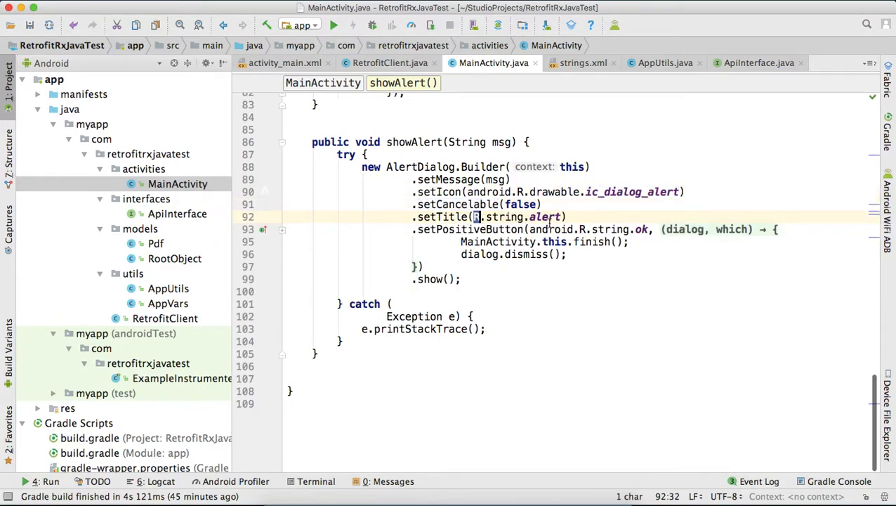
{"action": "double_click", "coordinate": [545, 216]}
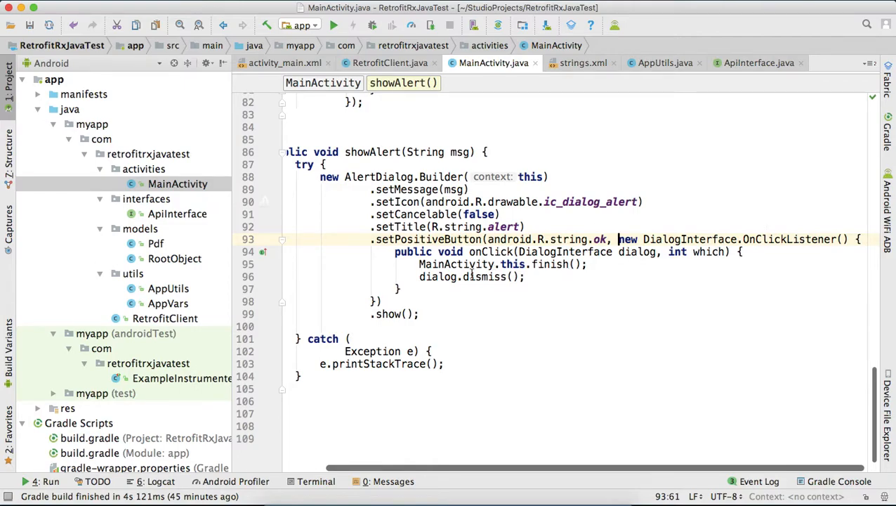
{"action": "scroll", "scroll_direction": "down", "scroll_amount": 3}
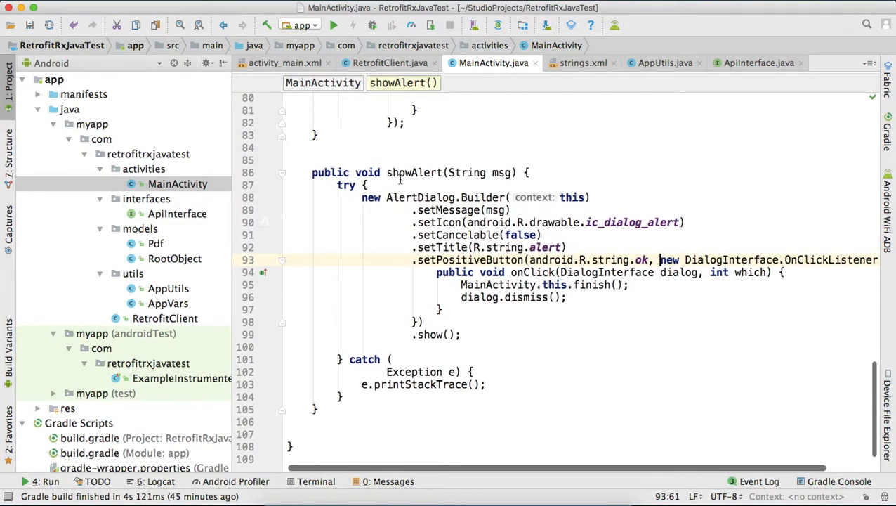
{"action": "key", "text": "alt+f7"}
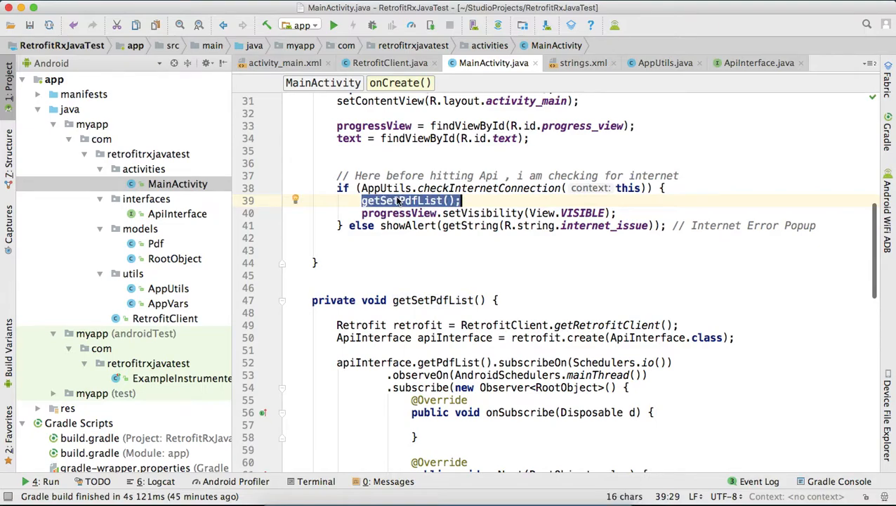
Step: Highlight the Retrofit instance in getSetPdfList and view the Retrofit library class source
{"action": "scroll", "scroll_direction": "down", "scroll_amount": 3}
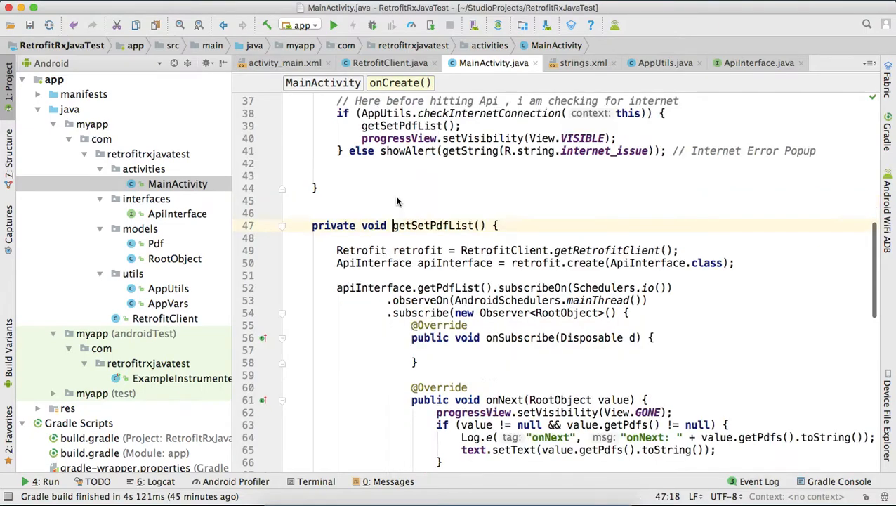
{"action": "double_click", "coordinate": [359, 144]}
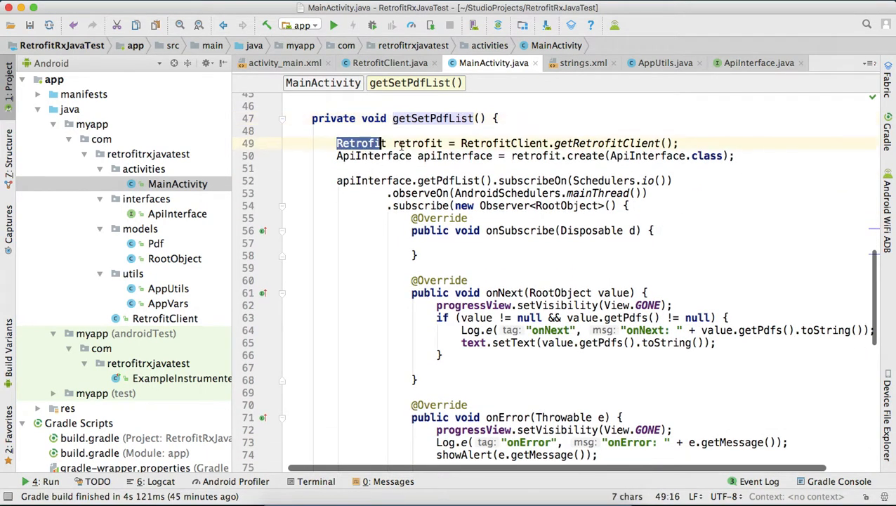
{"action": "left_click", "coordinate": [586, 143]}
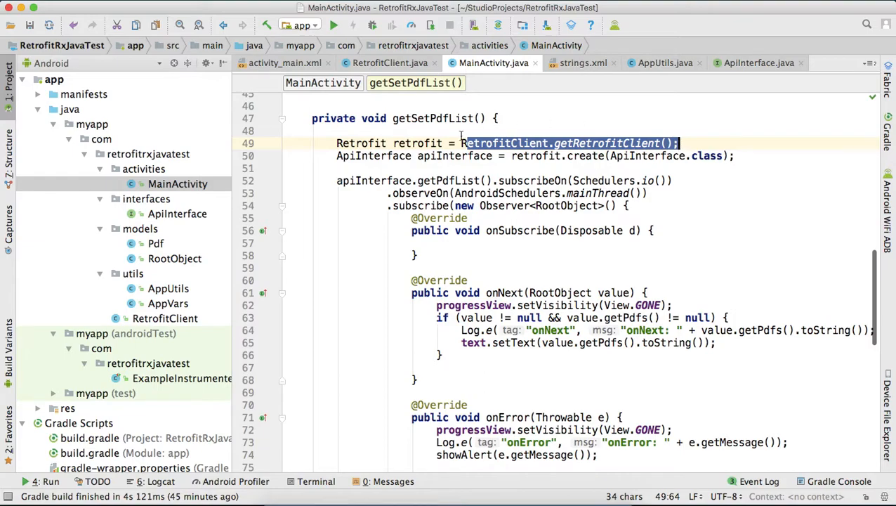
{"action": "left_click", "coordinate": [573, 143]}
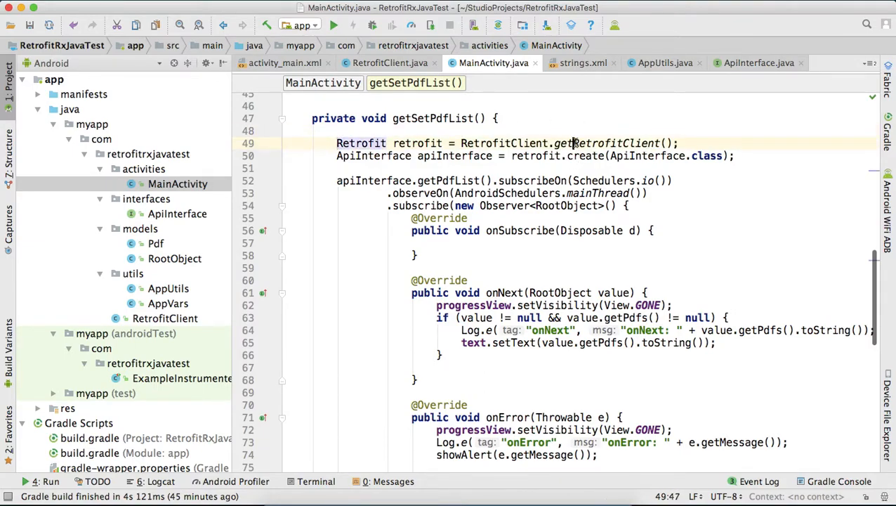
{"action": "triple_click", "coordinate": [491, 143]}
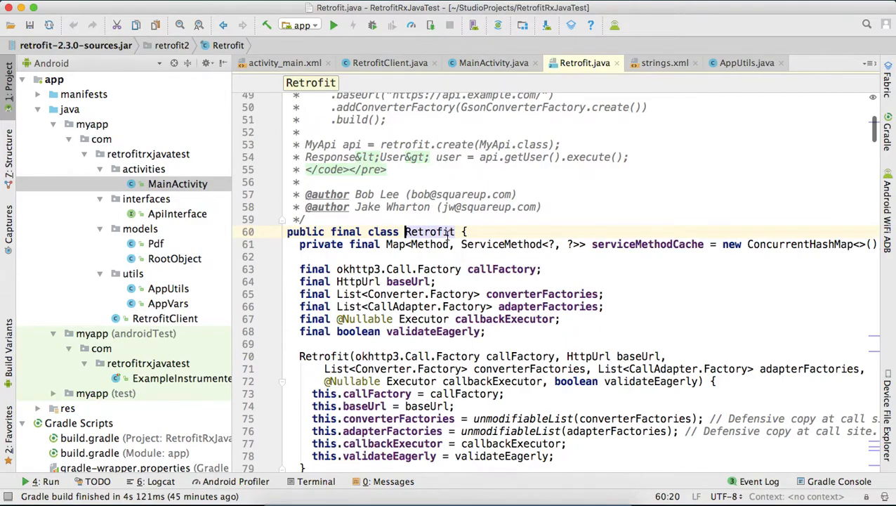
{"action": "scroll", "scroll_direction": "down", "scroll_amount": 3}
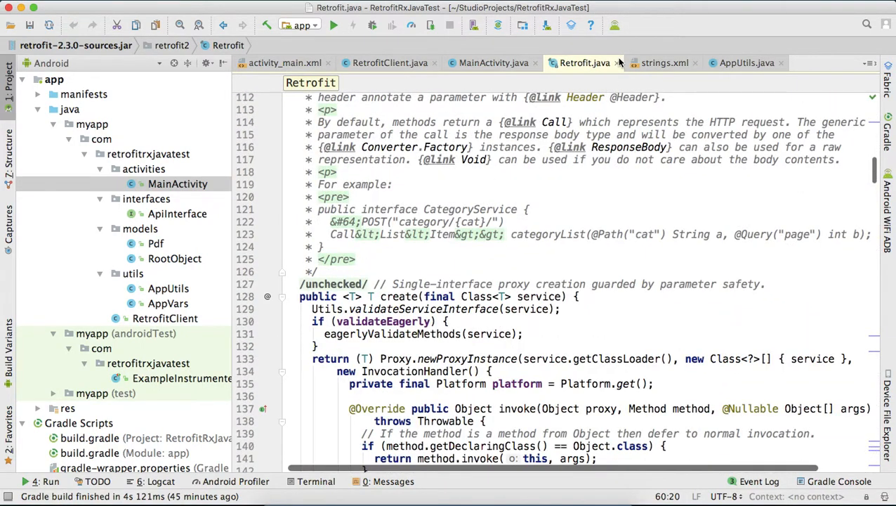
Step: Close the library source and bring up the RetrofitClient class
{"action": "left_click", "coordinate": [493, 62]}
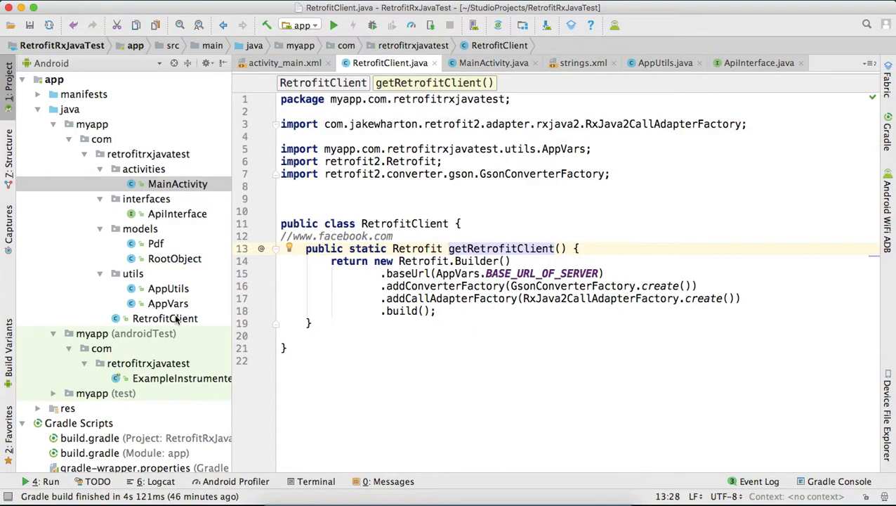
{"action": "left_click", "coordinate": [164, 318]}
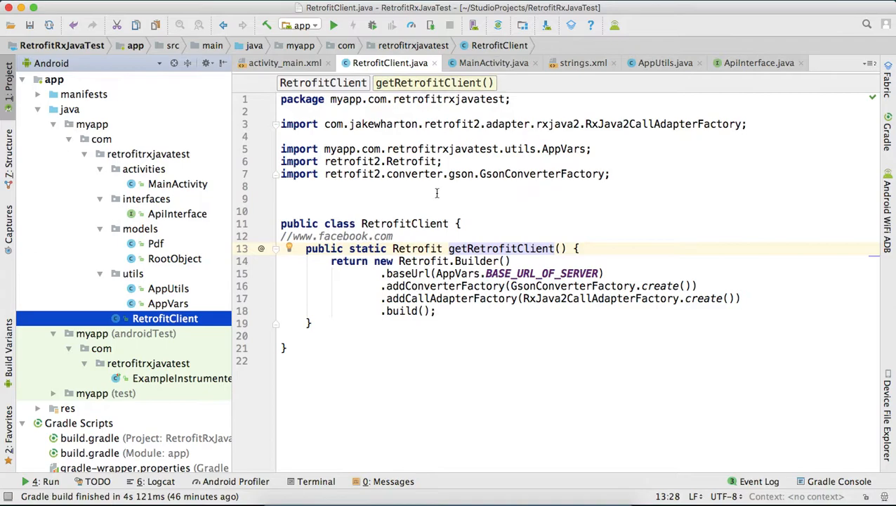
{"action": "left_click", "coordinate": [493, 62]}
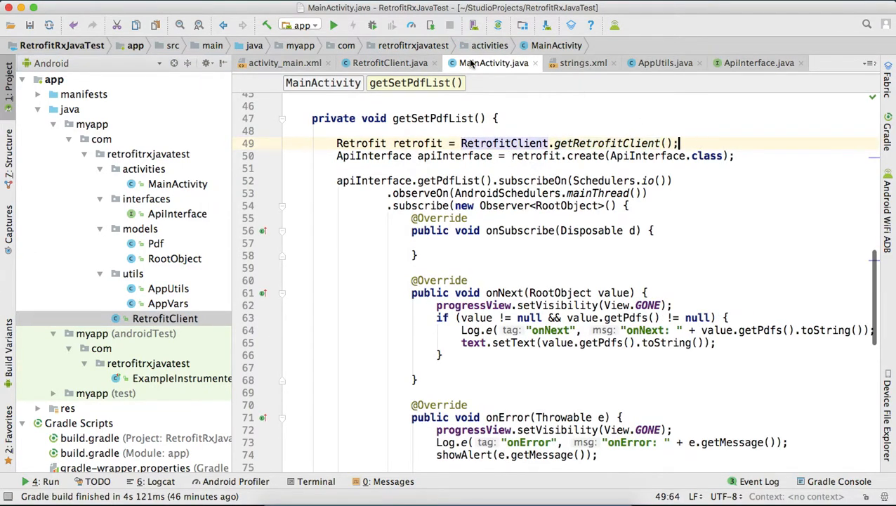
{"action": "left_click", "coordinate": [390, 62]}
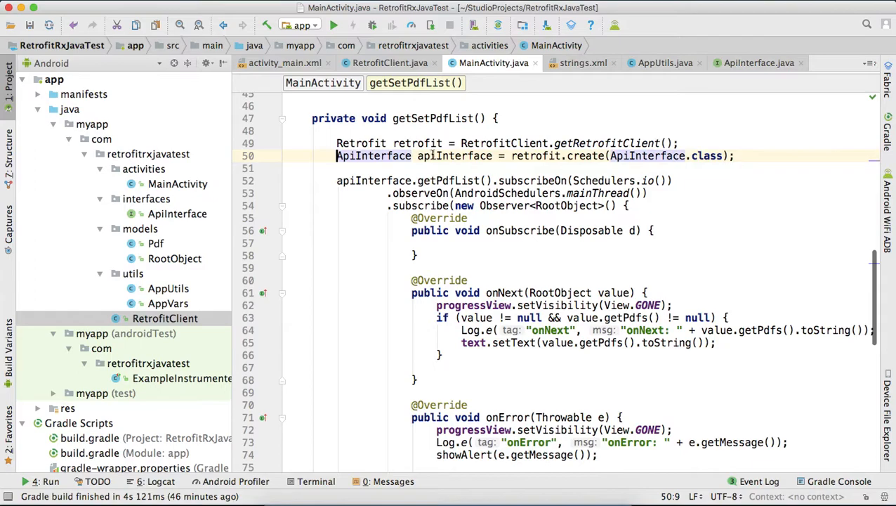
{"action": "left_click", "coordinate": [393, 154]}
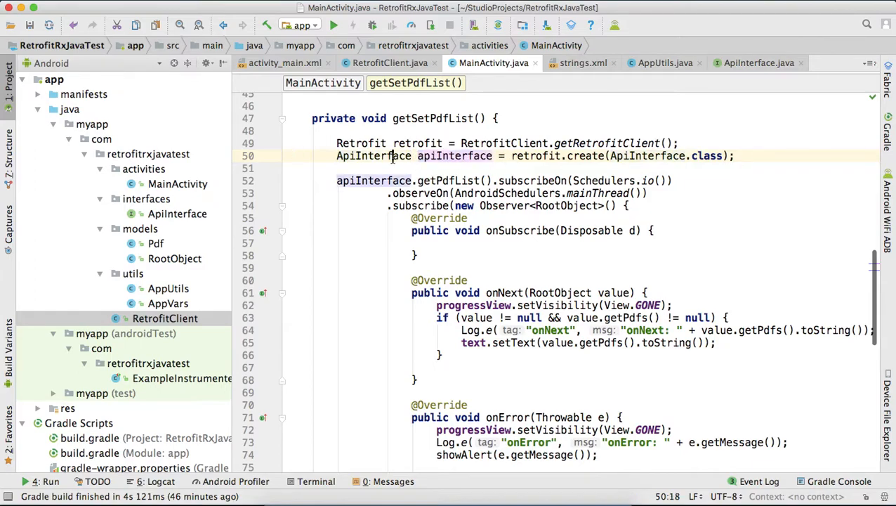
{"action": "double_click", "coordinate": [374, 154]}
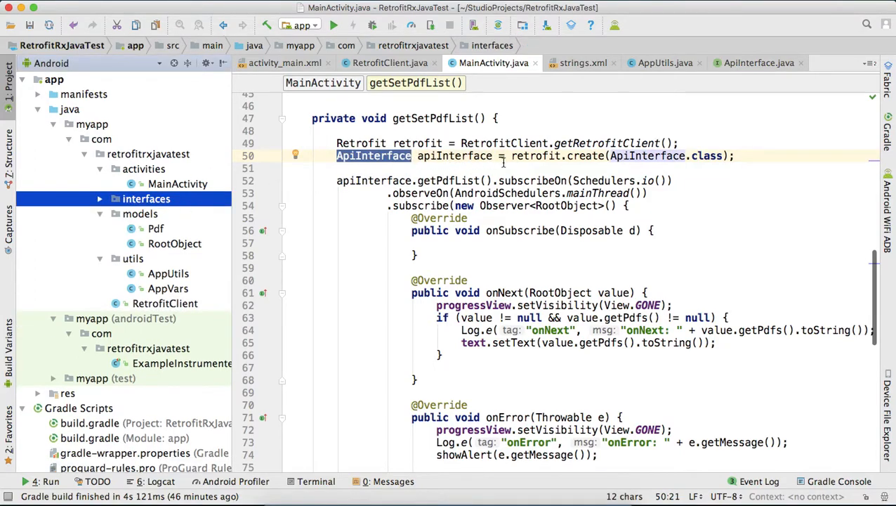
{"action": "double_click", "coordinate": [537, 154]}
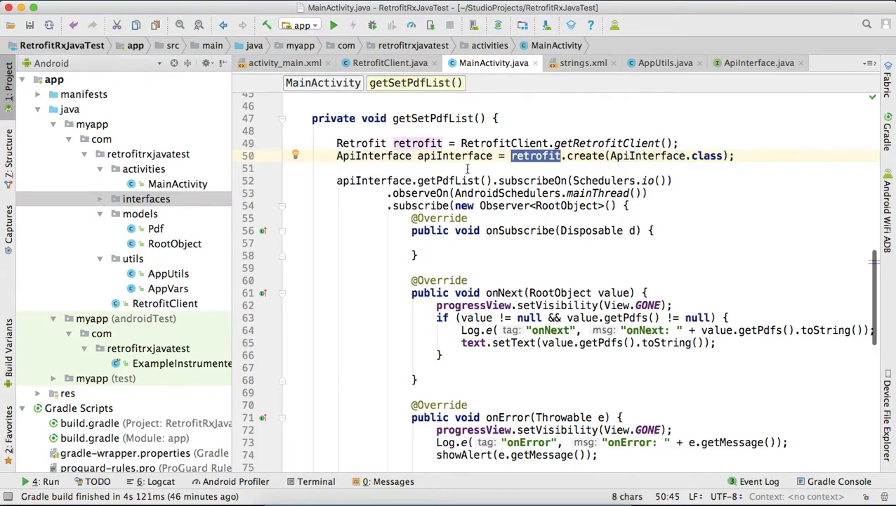
{"action": "mouse_move", "coordinate": [501, 198]}
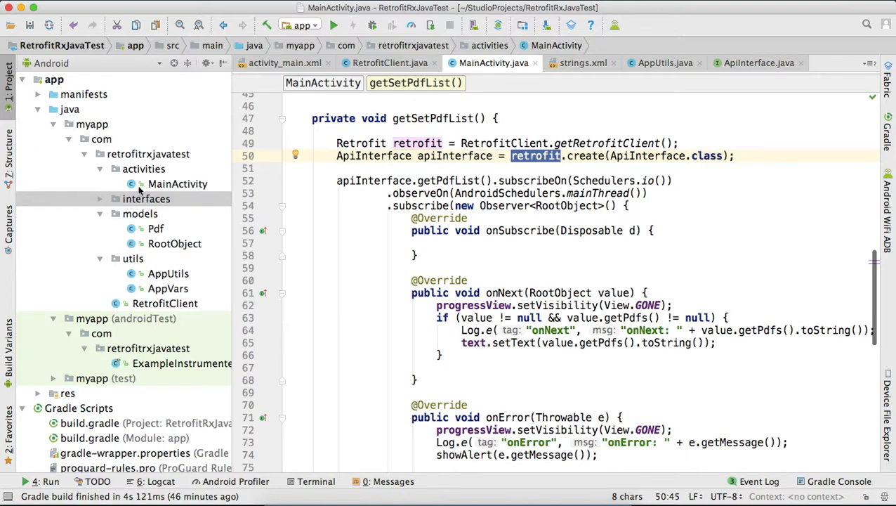
{"action": "left_click", "coordinate": [177, 214]}
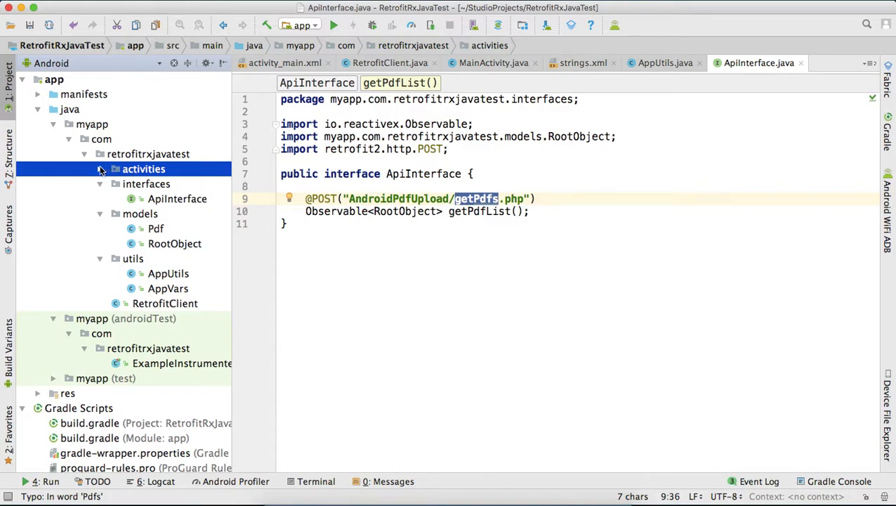
{"action": "left_click", "coordinate": [493, 61]}
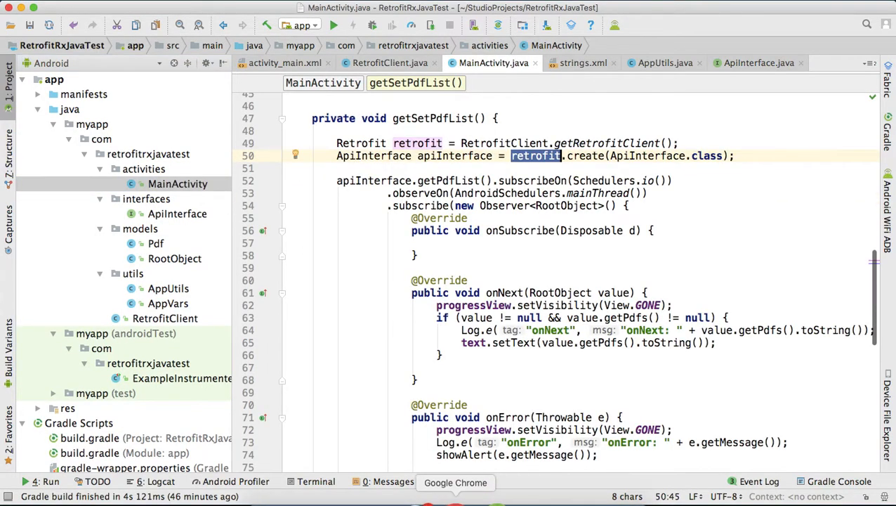
{"action": "left_click", "coordinate": [455, 484]}
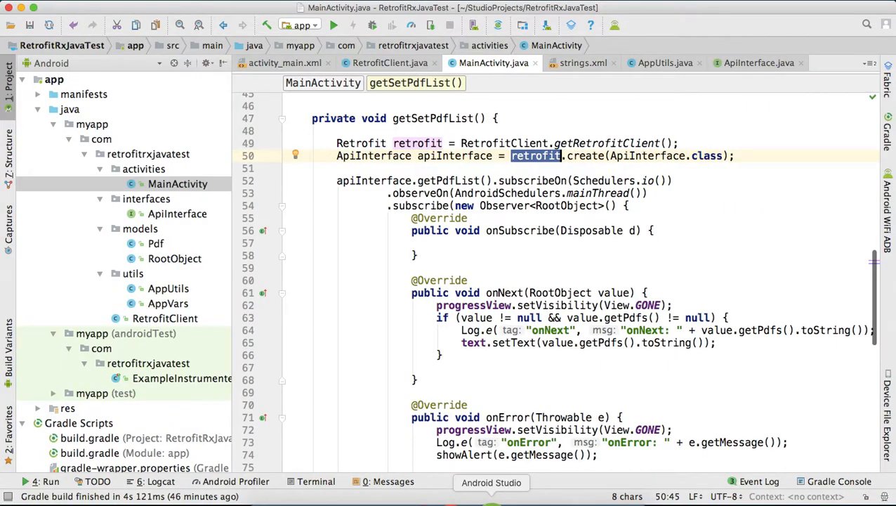
{"action": "scroll", "scroll_direction": "up", "scroll_amount": 3}
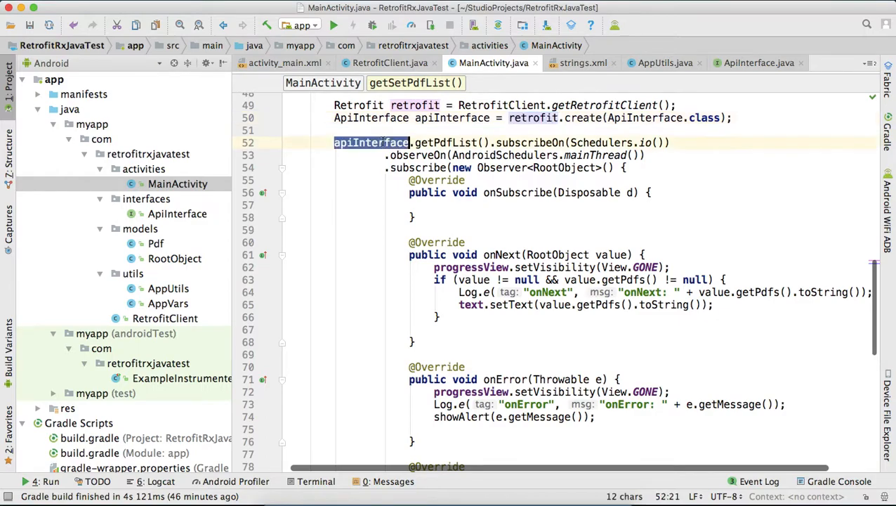
Step: Select the apiInterface call chain and the body of the onNext callback
{"action": "double_click", "coordinate": [530, 143]}
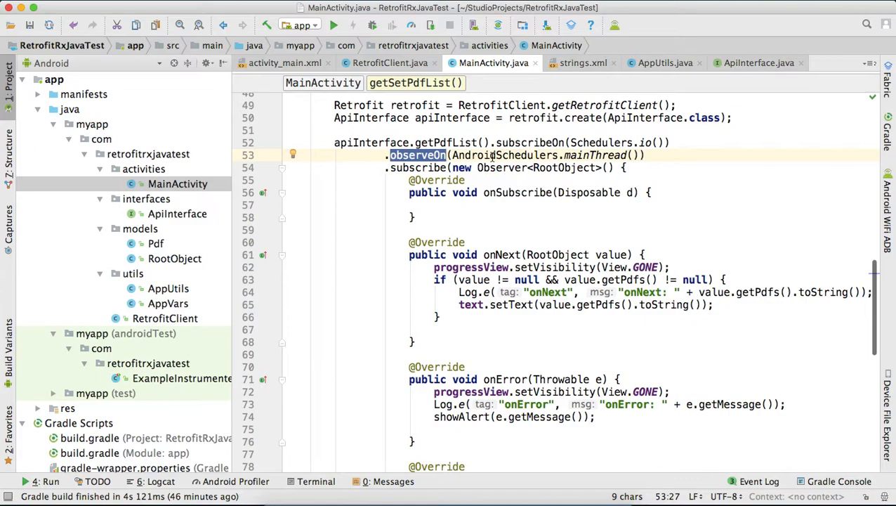
{"action": "scroll", "scroll_direction": "down", "scroll_amount": 3}
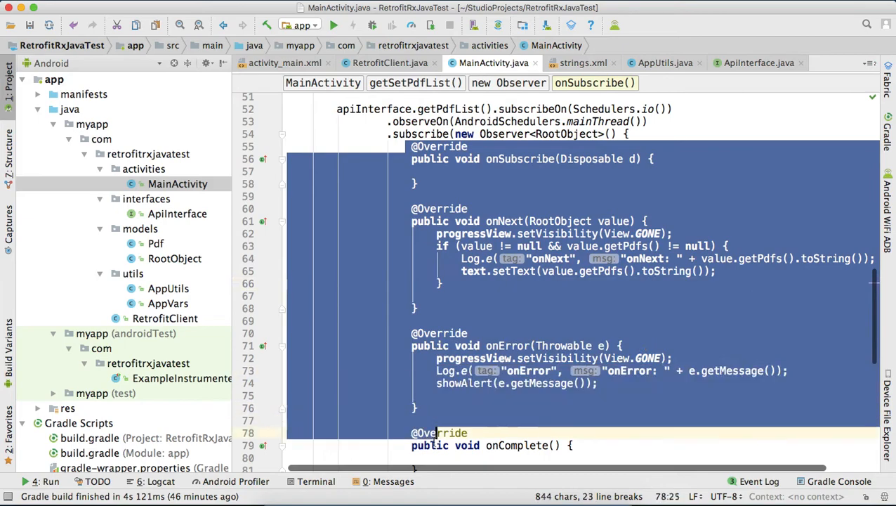
{"action": "scroll", "scroll_direction": "up", "scroll_amount": 3}
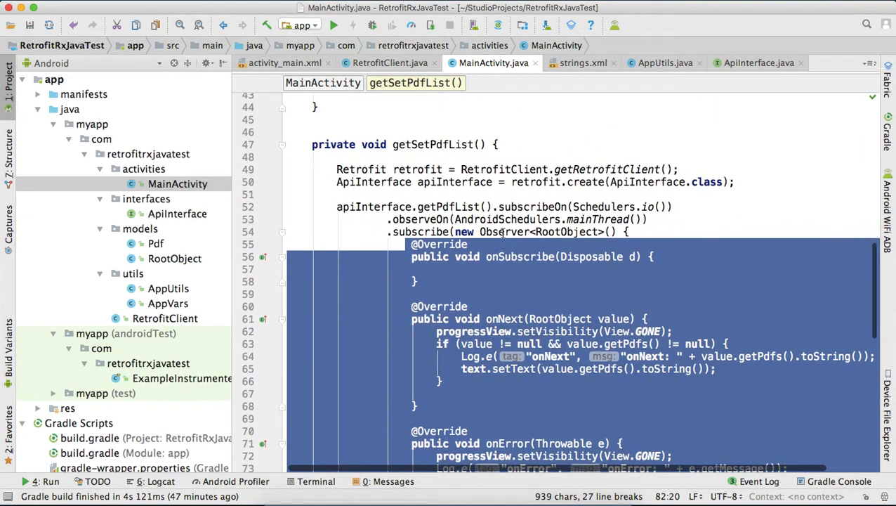
{"action": "scroll", "scroll_direction": "down", "scroll_amount": 3}
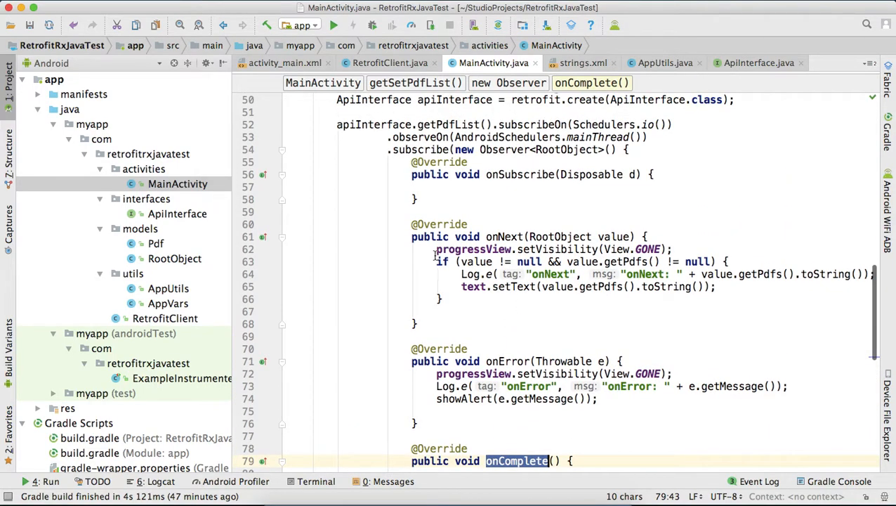
{"action": "left_click_drag", "start_coordinate": [435, 250], "coordinate": [450, 312]}
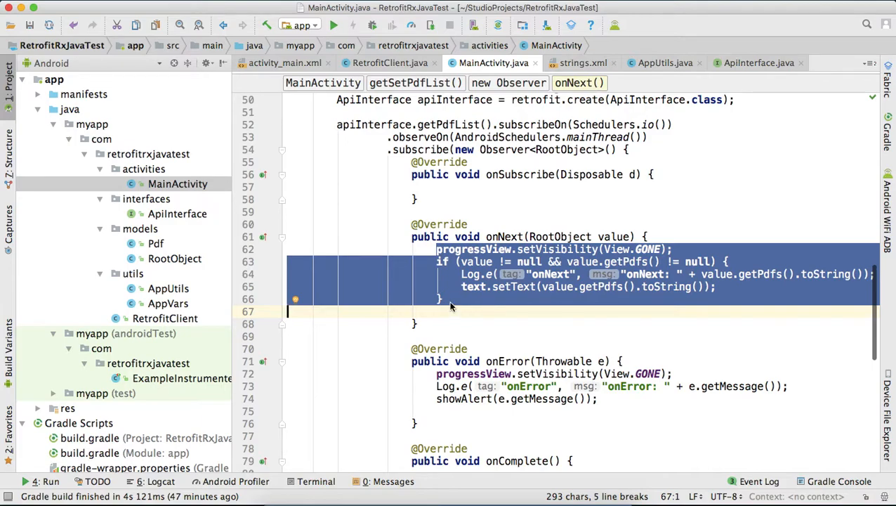
{"action": "left_click", "coordinate": [474, 248]}
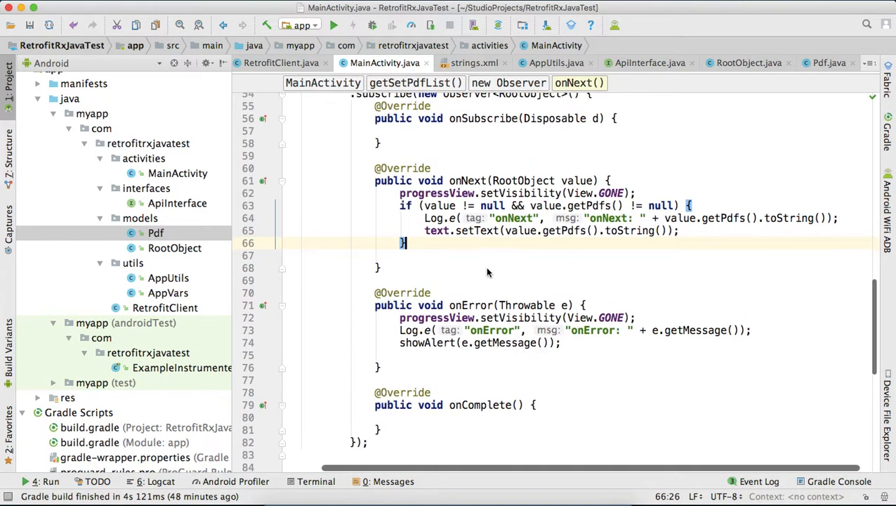
Step: Review onError hiding progressView and scroll down through the showAlert method
{"action": "double_click", "coordinate": [471, 305]}
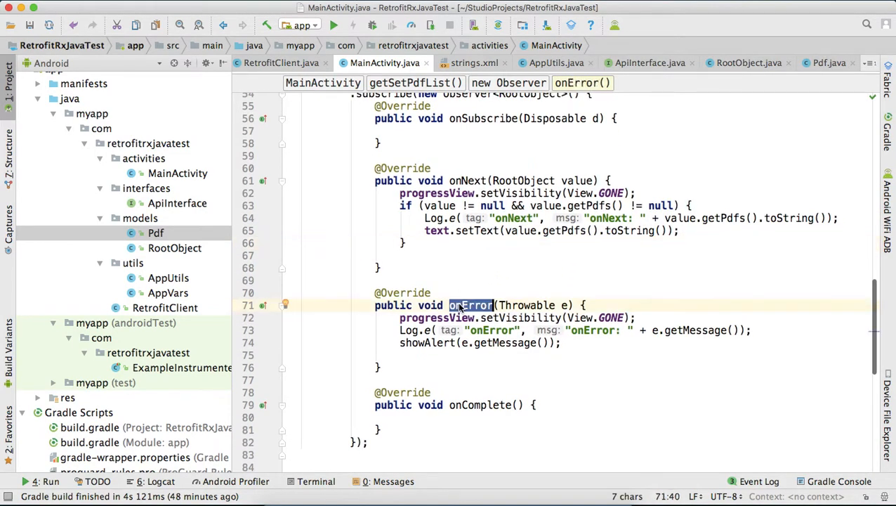
{"action": "double_click", "coordinate": [436, 318]}
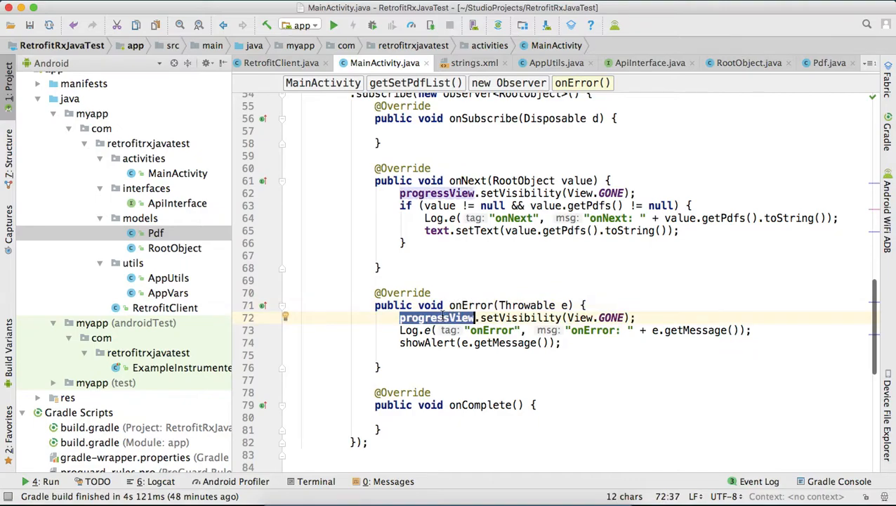
{"action": "left_click", "coordinate": [427, 342]}
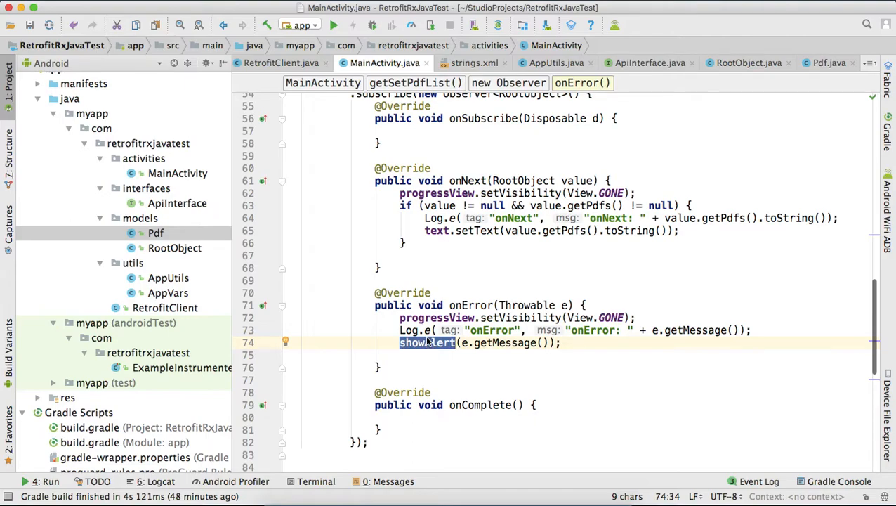
{"action": "scroll", "scroll_direction": "down", "scroll_amount": 3}
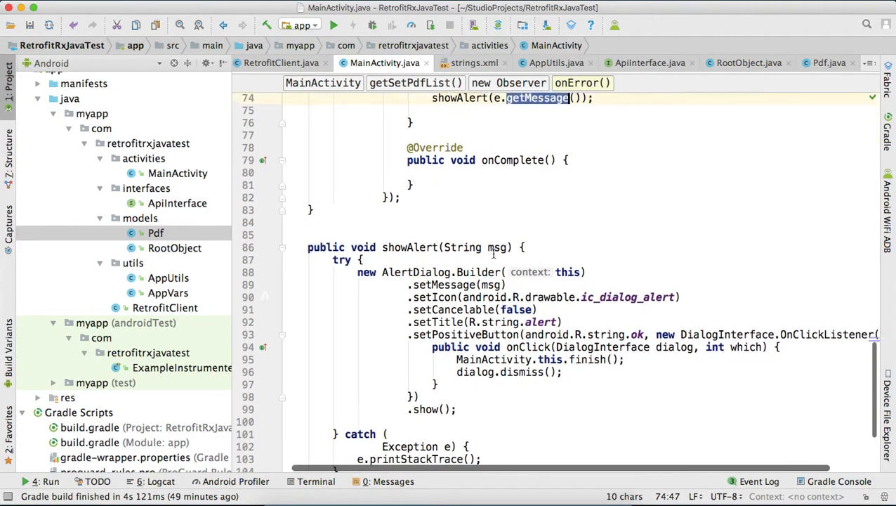
{"action": "scroll", "scroll_direction": "down", "scroll_amount": 3}
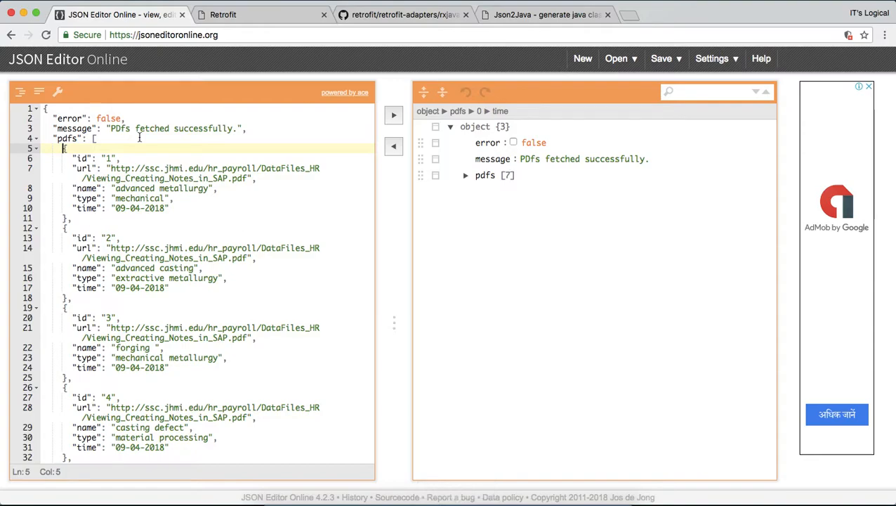
{"action": "scroll", "scroll_direction": "down", "scroll_amount": 3}
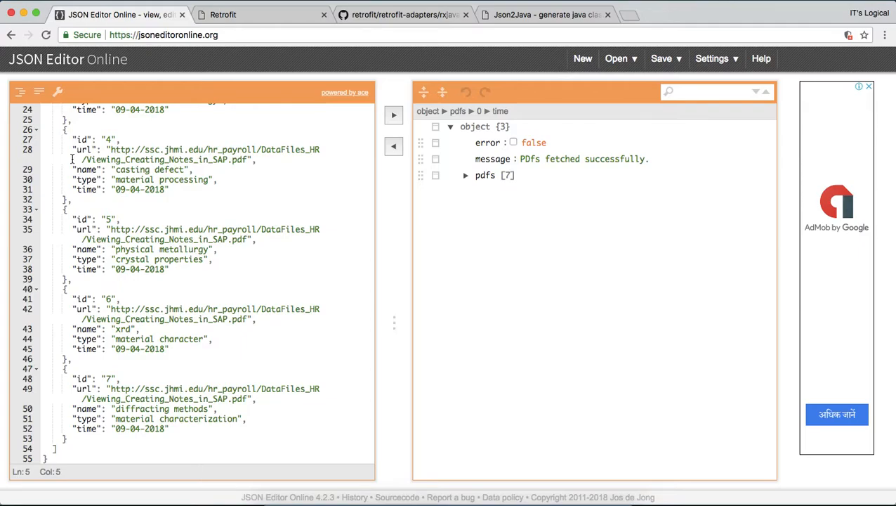
{"action": "scroll", "scroll_direction": "up", "scroll_amount": 3}
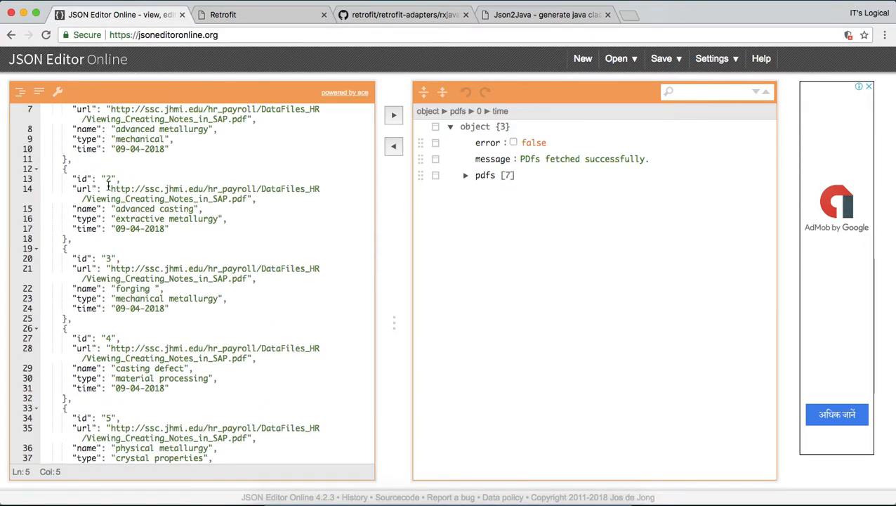
{"action": "left_click", "coordinate": [111, 188]}
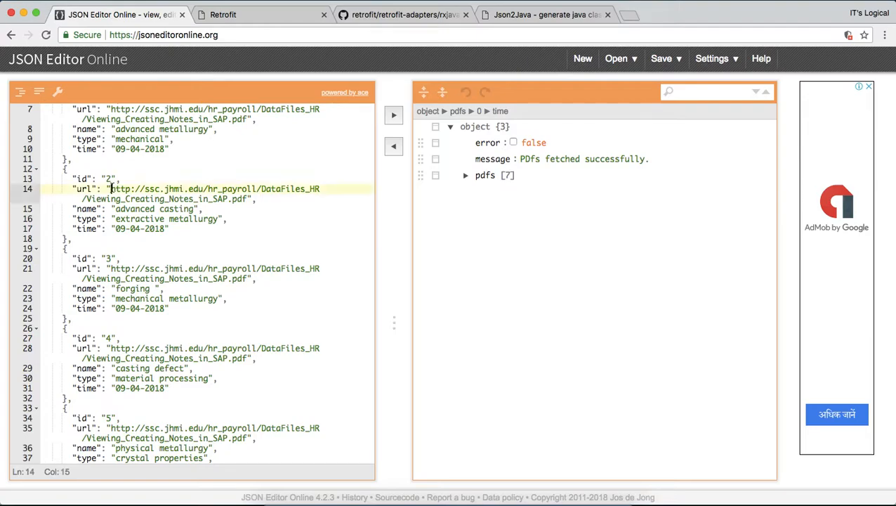
{"action": "left_click_drag", "start_coordinate": [110, 188], "coordinate": [248, 199]}
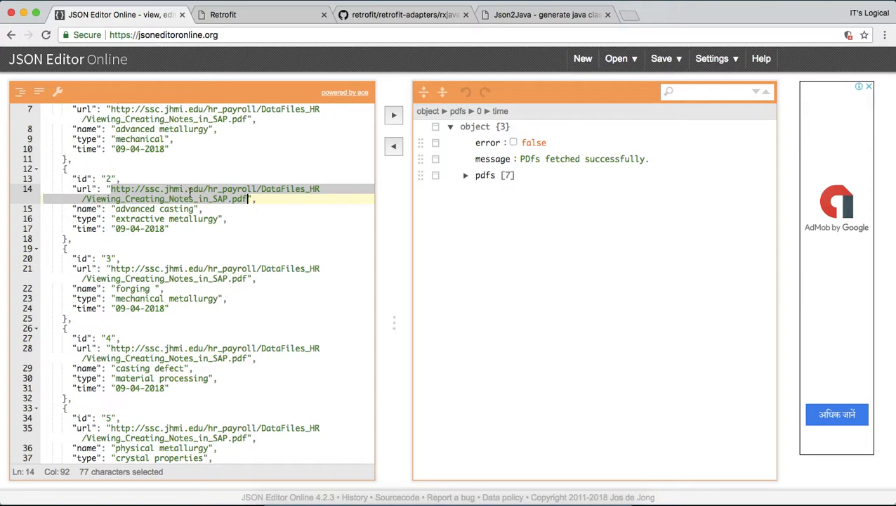
{"action": "left_click", "coordinate": [883, 87]}
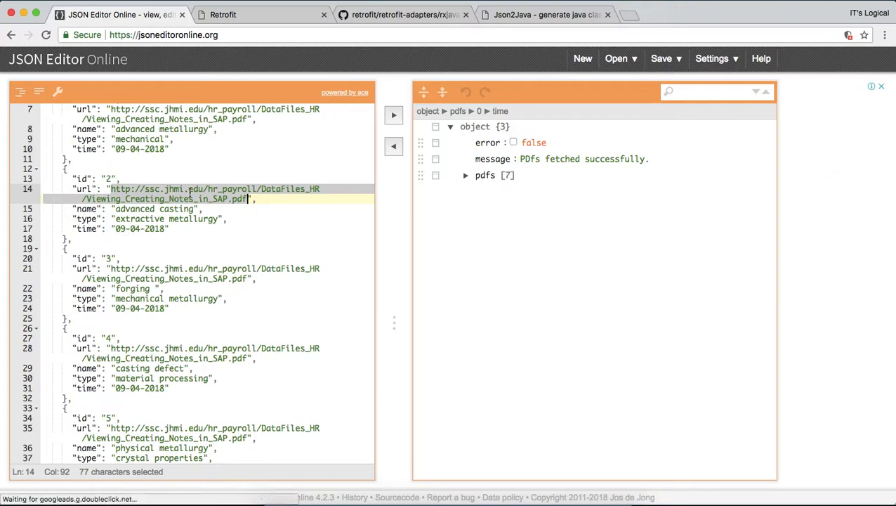